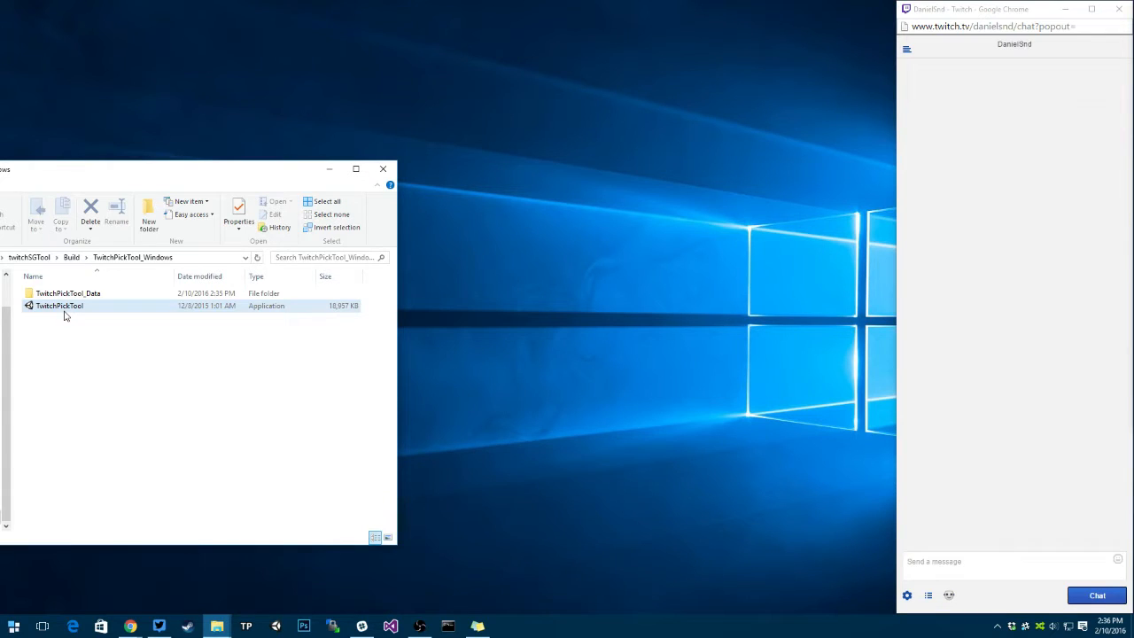
Step: Launch TwitchPickTool.exe and start it windowed at 1280 x 720 defaults
{"action": "double_click", "coordinate": [59, 306]}
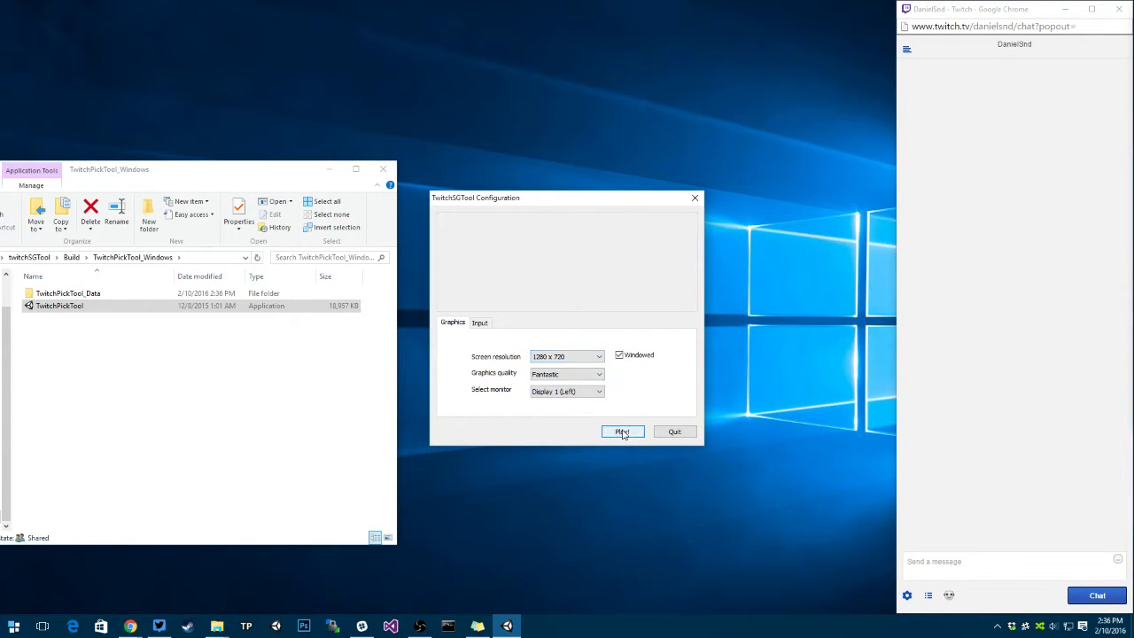
{"action": "left_click", "coordinate": [623, 431]}
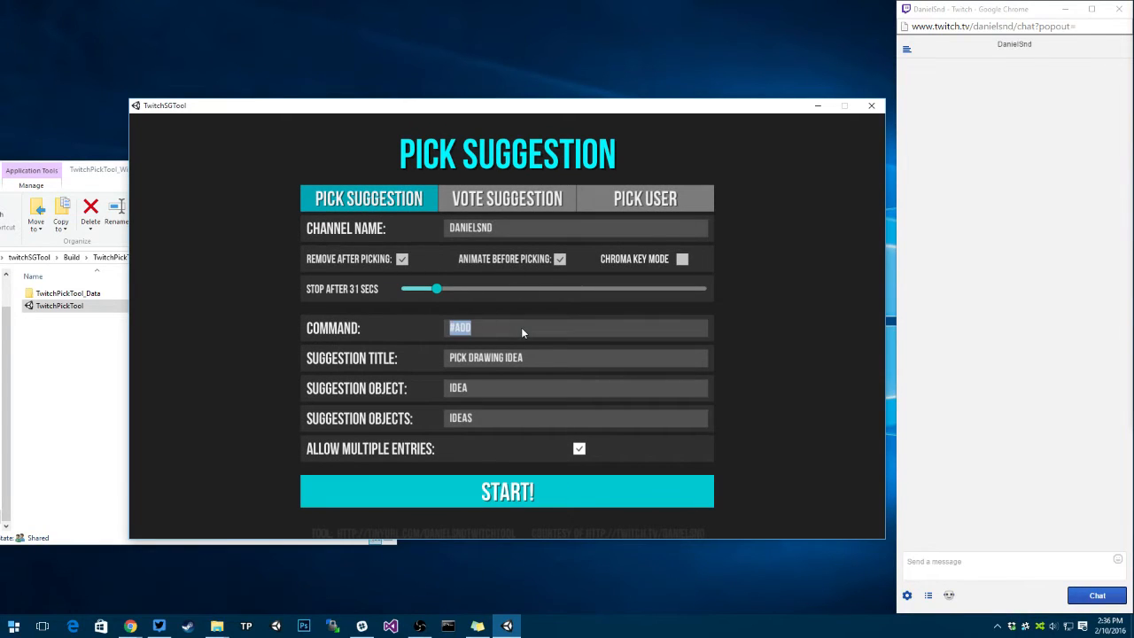
{"action": "mouse_move", "coordinate": [469, 344]}
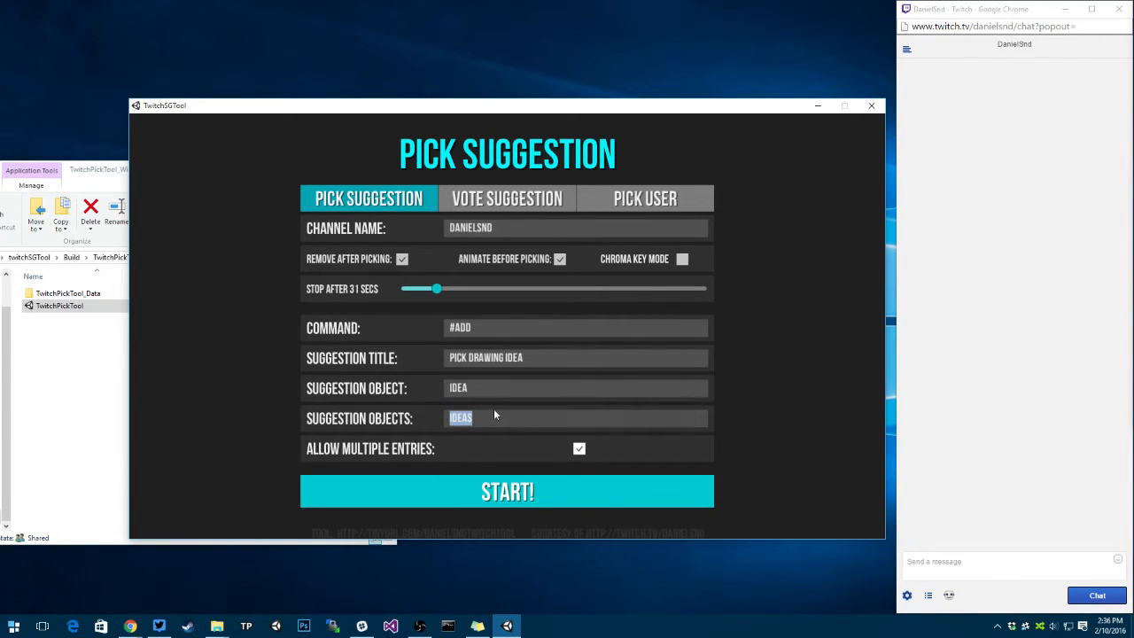
{"action": "mouse_move", "coordinate": [491, 418]}
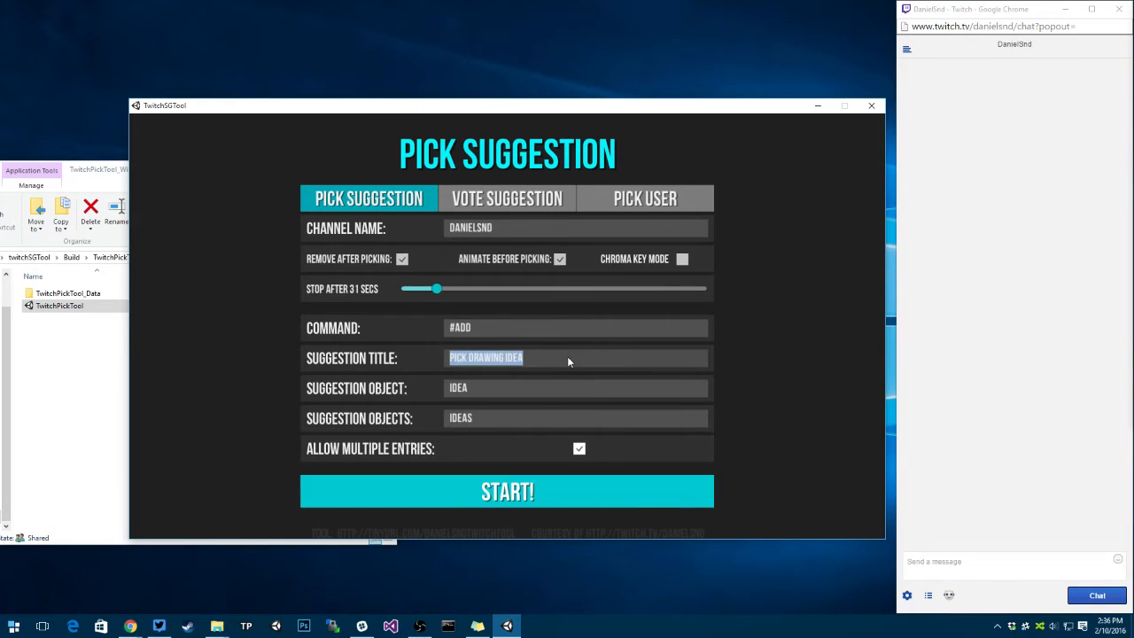
Step: Adjust the Stop After slider through 71, 53 and manual to settle on 22 seconds
{"action": "left_click_drag", "start_coordinate": [436, 288], "coordinate": [476, 288]}
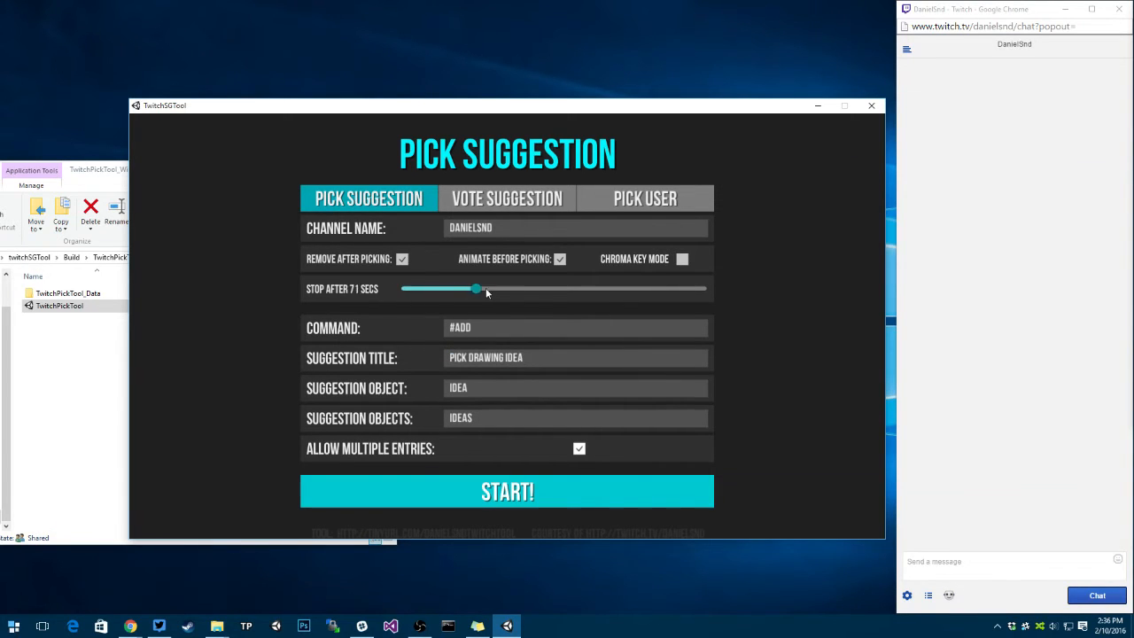
{"action": "left_click_drag", "start_coordinate": [475, 288], "coordinate": [457, 288]}
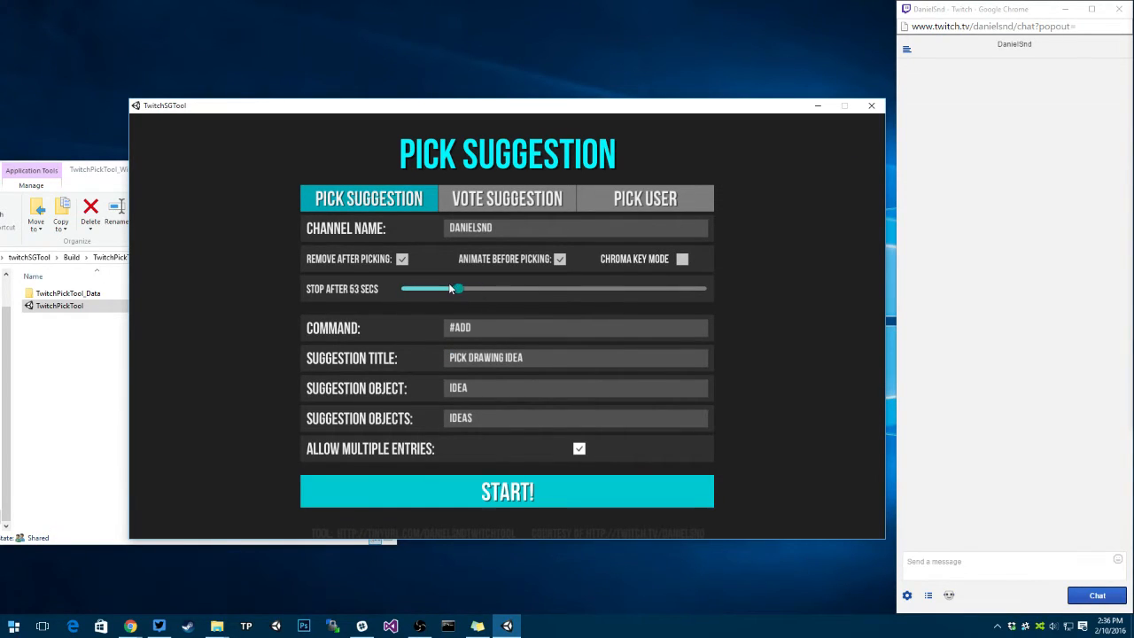
{"action": "left_click_drag", "start_coordinate": [457, 288], "coordinate": [406, 288]}
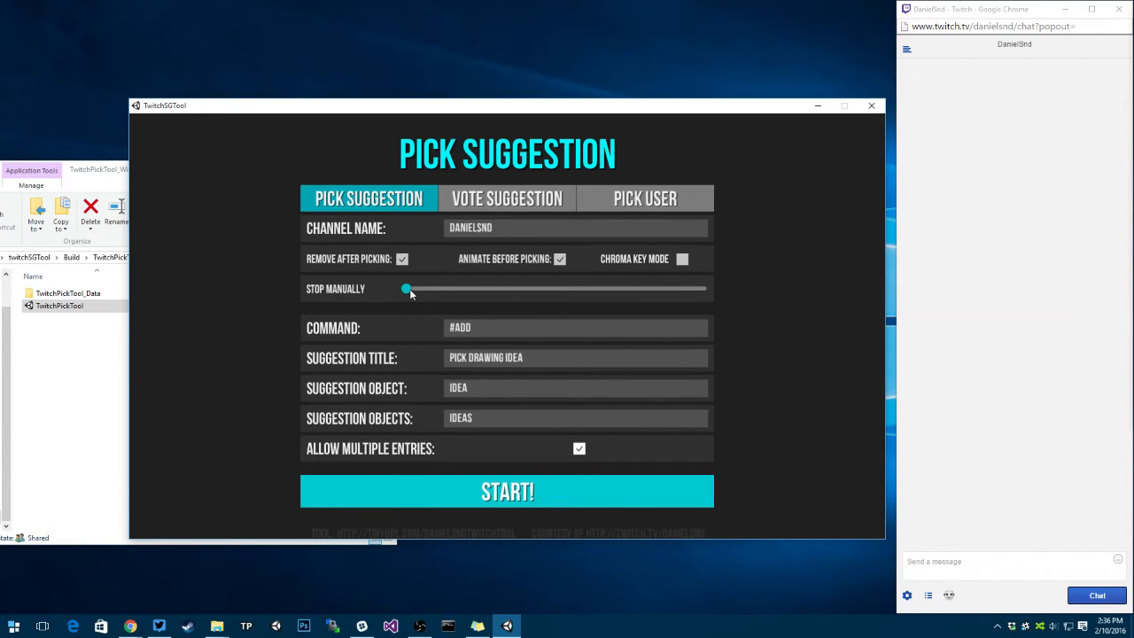
{"action": "left_click_drag", "start_coordinate": [405, 289], "coordinate": [427, 289]}
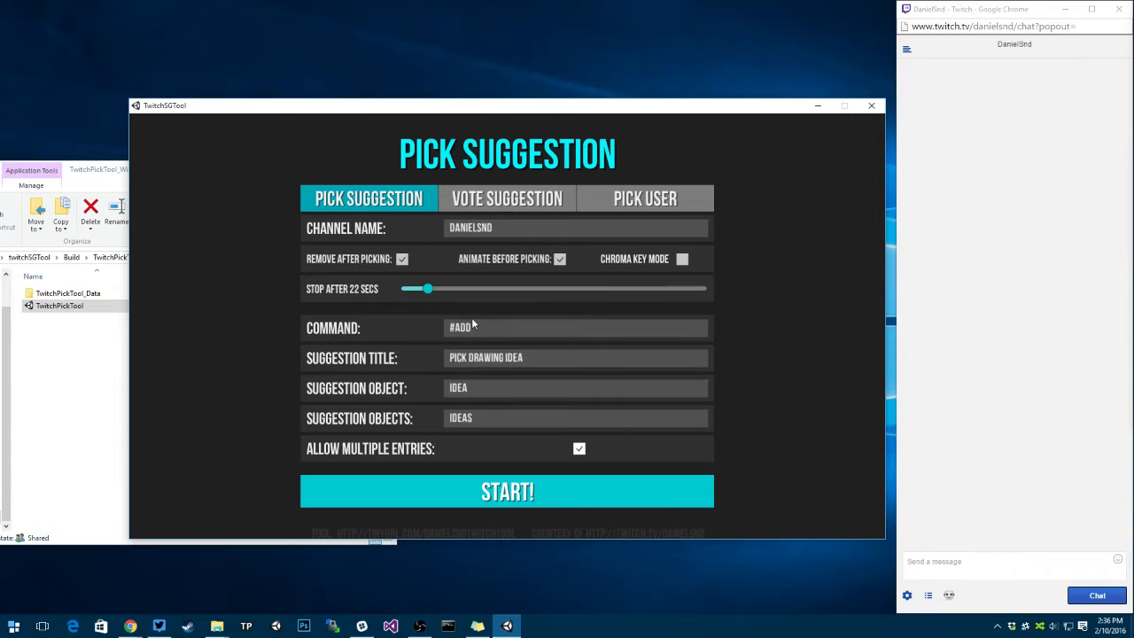
Step: Preview the Vote Suggestion and Pick User settings, returning to Pick Suggestion
{"action": "left_click", "coordinate": [506, 197]}
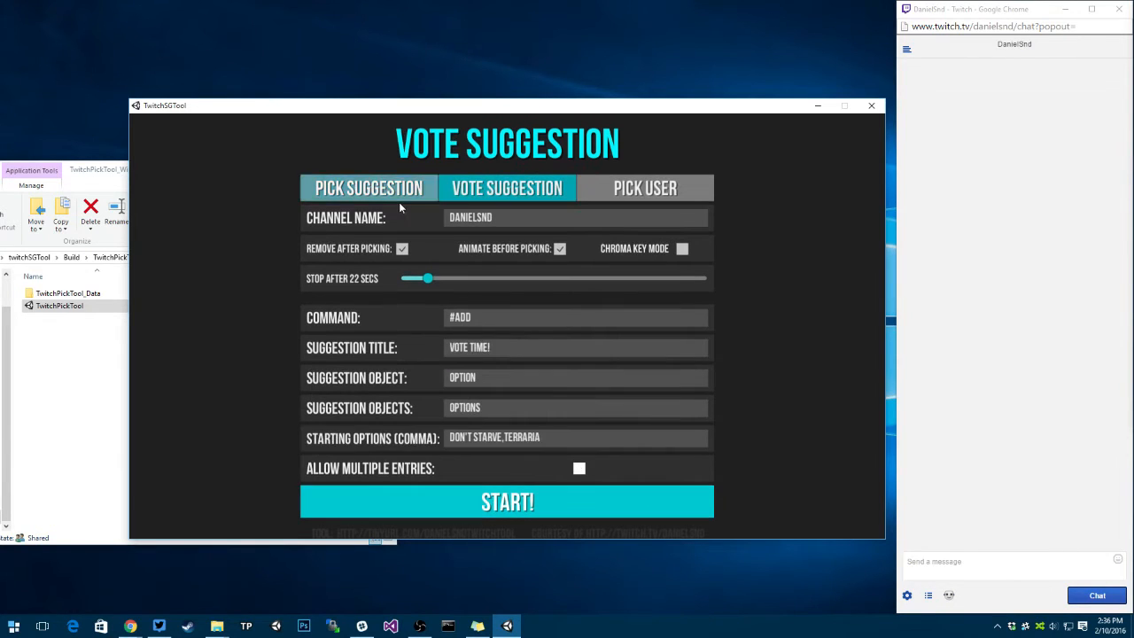
{"action": "left_click", "coordinate": [645, 187]}
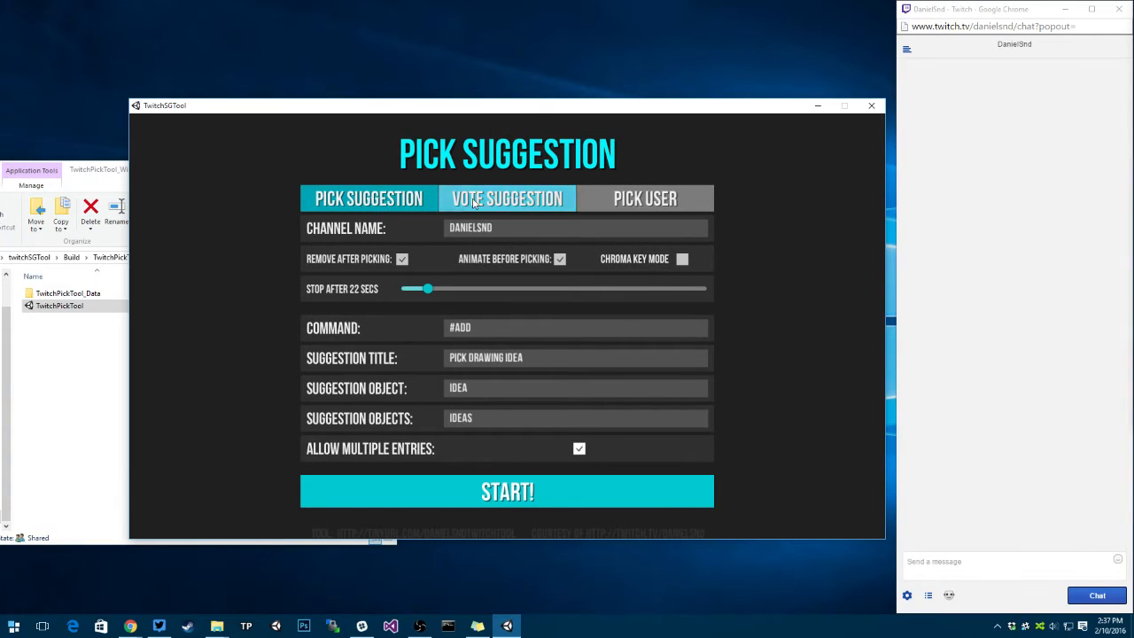
{"action": "left_click", "coordinate": [644, 198]}
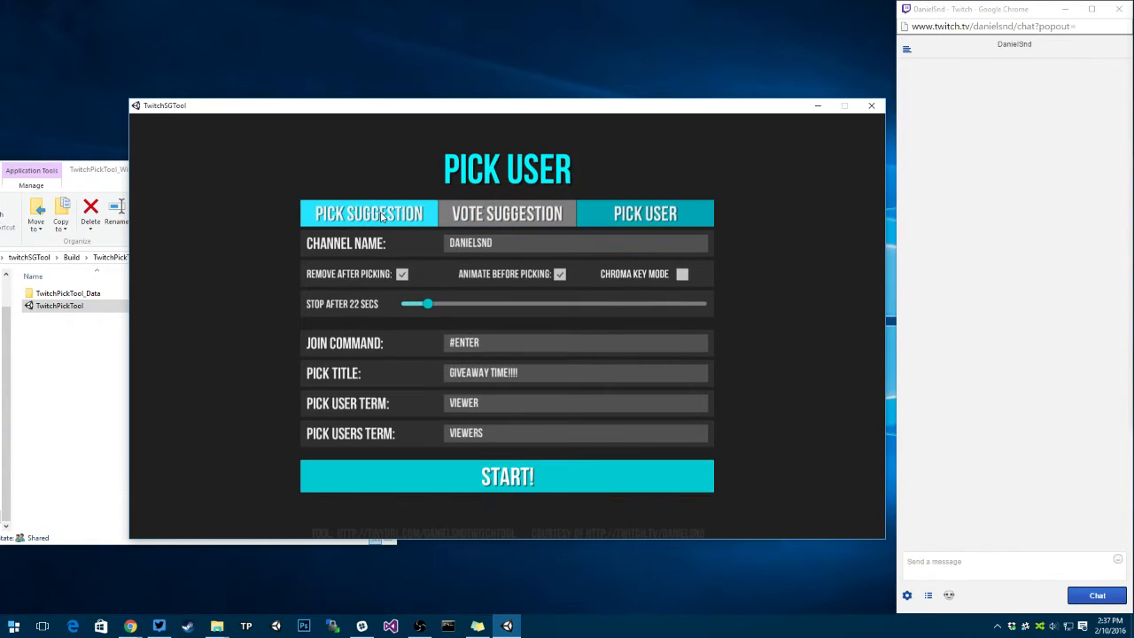
{"action": "left_click", "coordinate": [369, 212]}
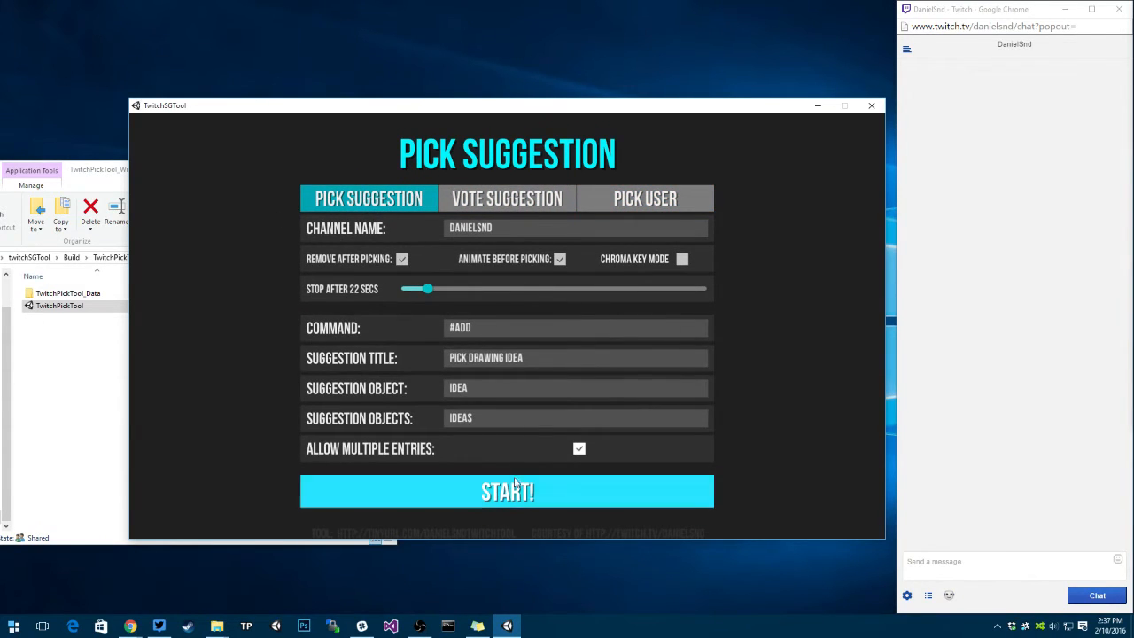
Step: Start the Pick Drawing Idea session and post three #add ideas in chat before the countdown ends
{"action": "left_click", "coordinate": [507, 491]}
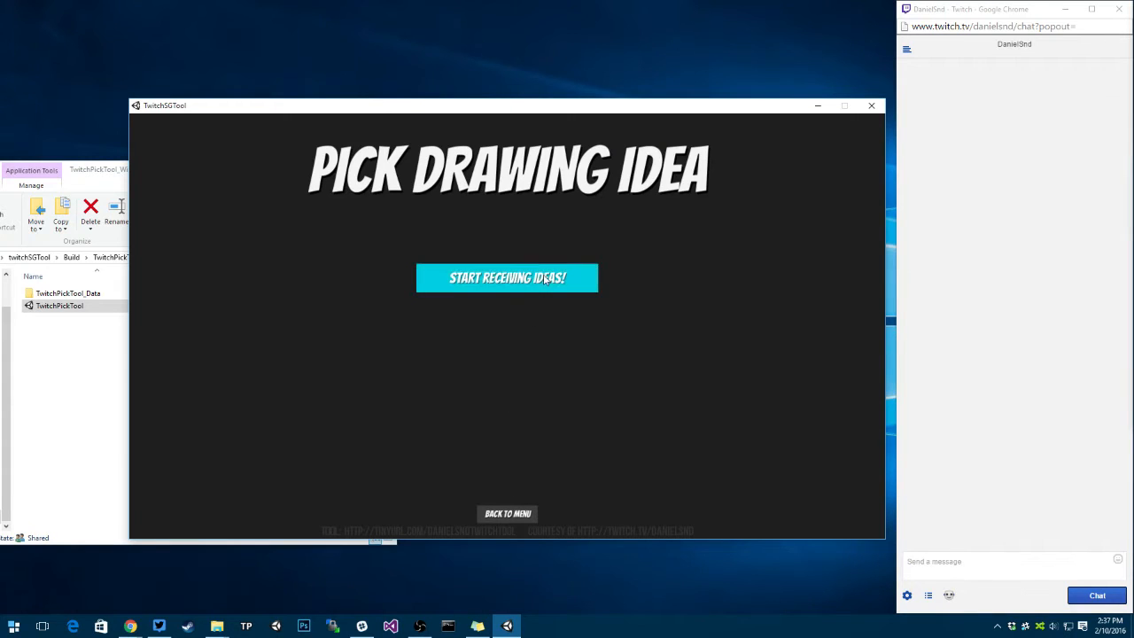
{"action": "left_click", "coordinate": [507, 277]}
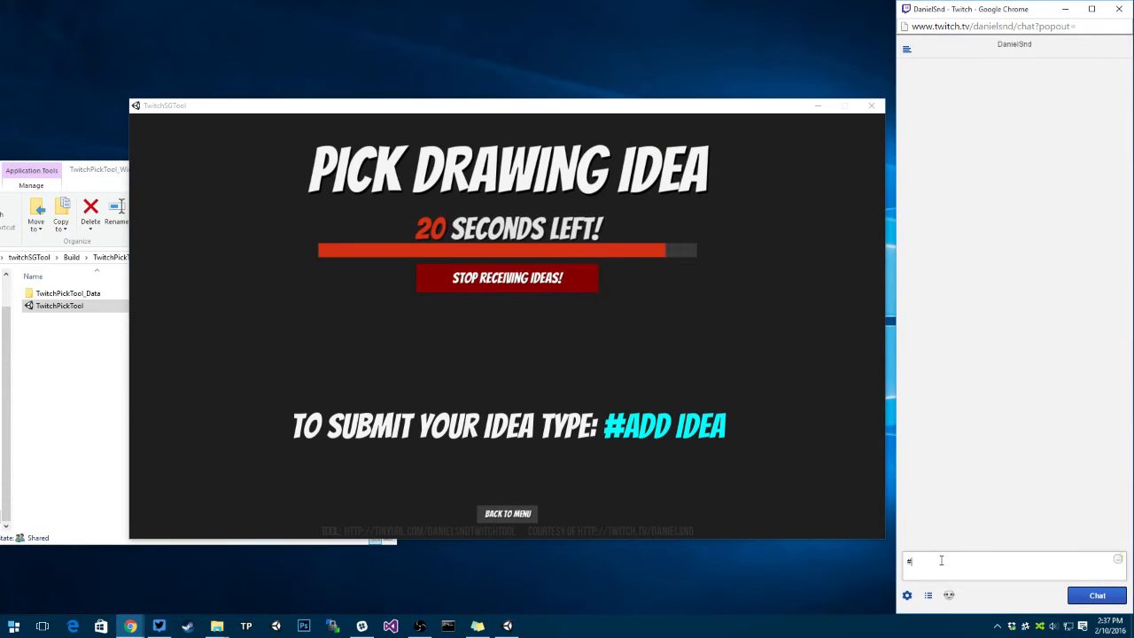
{"action": "type", "text": "add"}
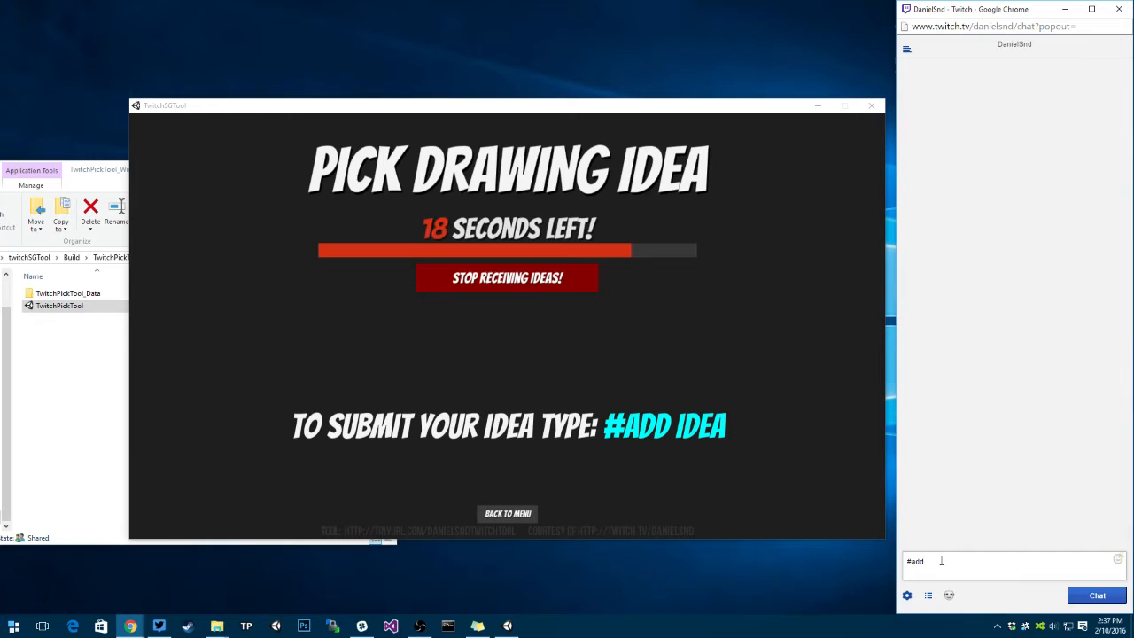
{"action": "type", "text": "This is my co"}
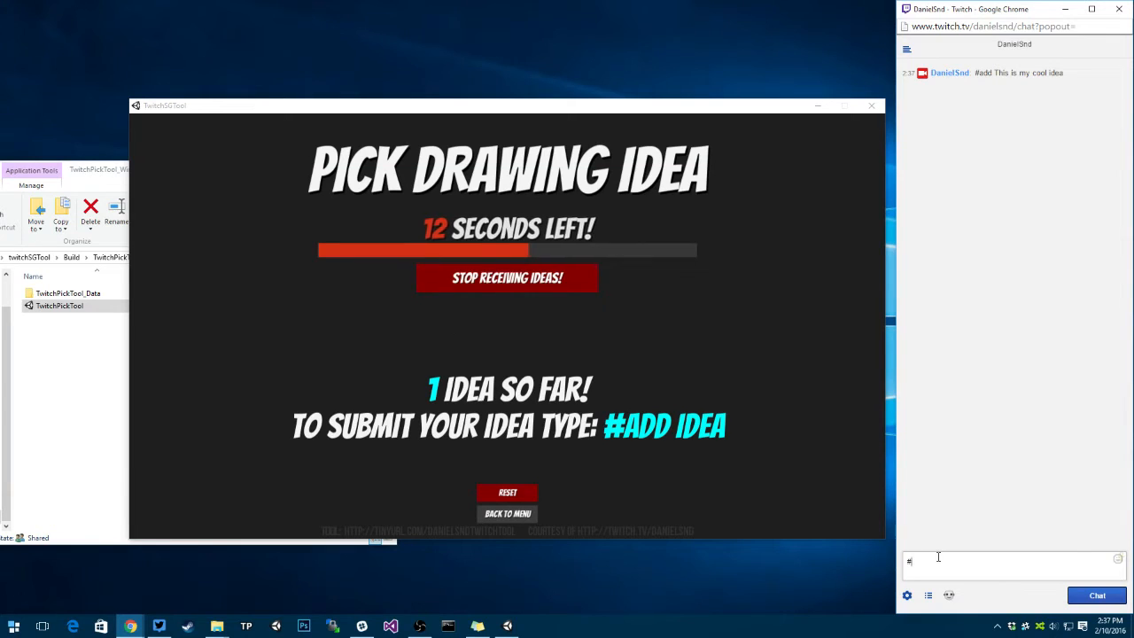
{"action": "type", "text": "add This"}
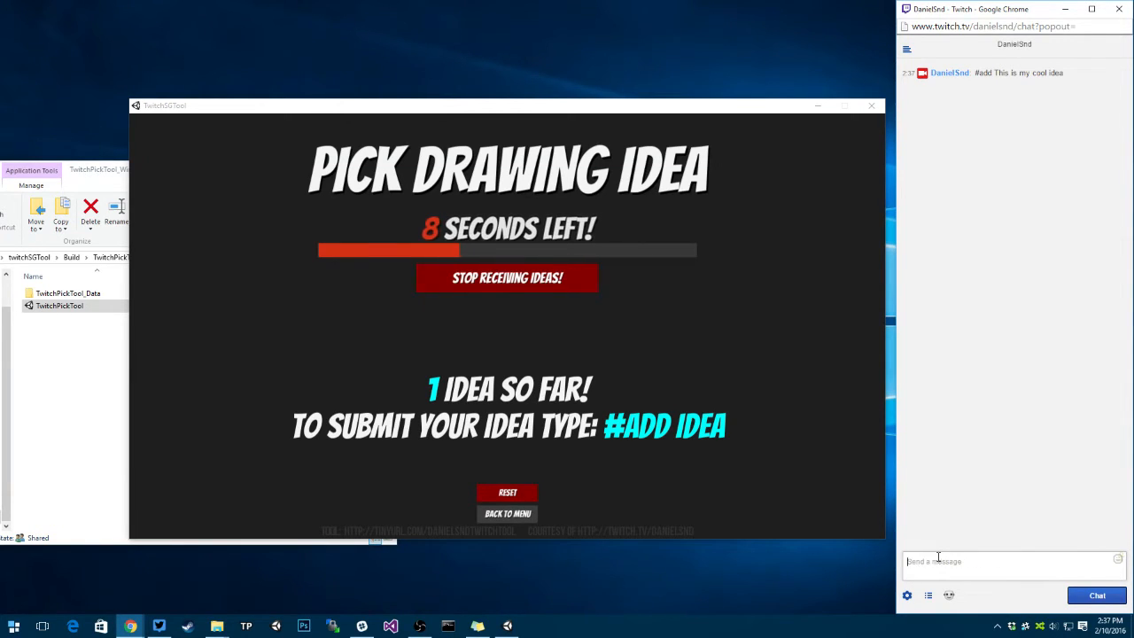
{"action": "type", "text": "#add this is ba"}
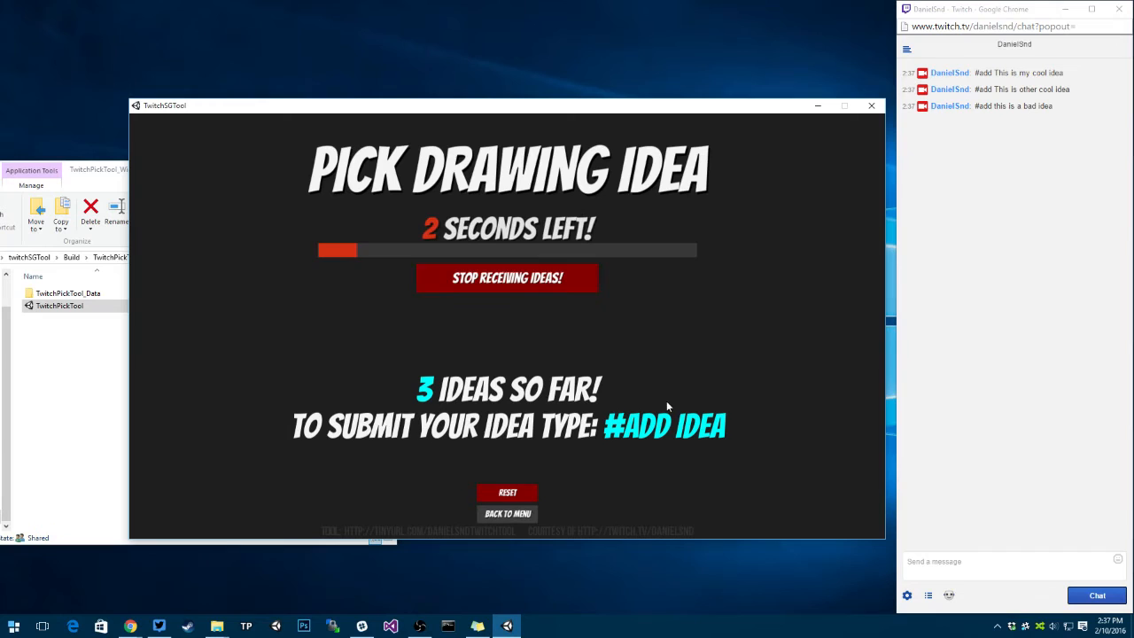
{"action": "mouse_move", "coordinate": [709, 461]}
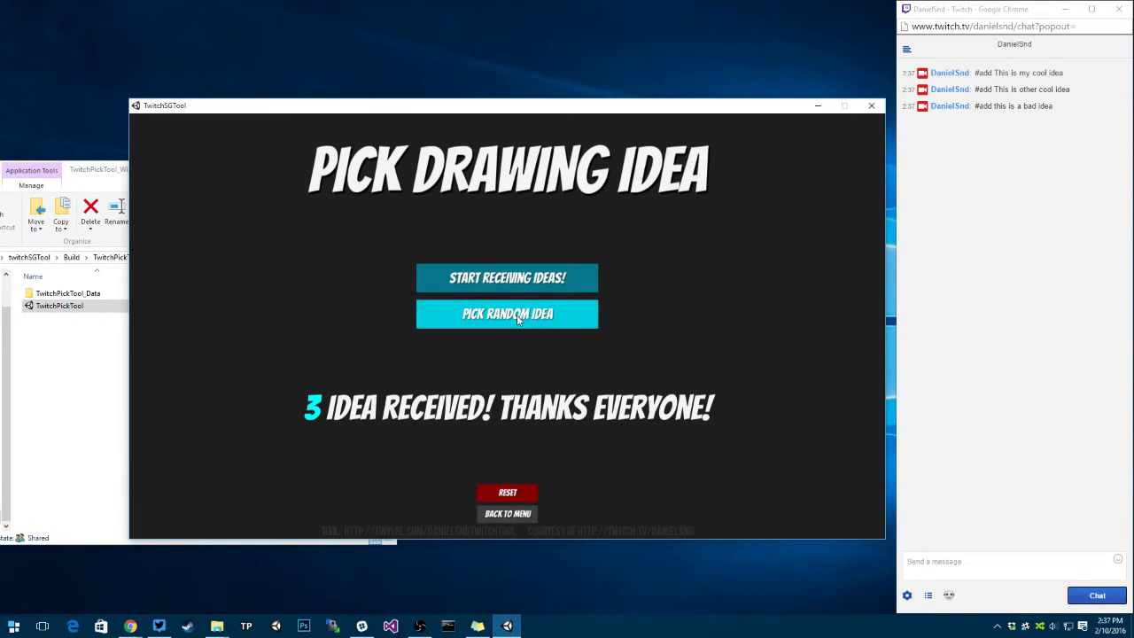
Step: Pick random ideas twice, landing on 'This is a bad idea', then return to the settings menu
{"action": "left_click", "coordinate": [506, 314]}
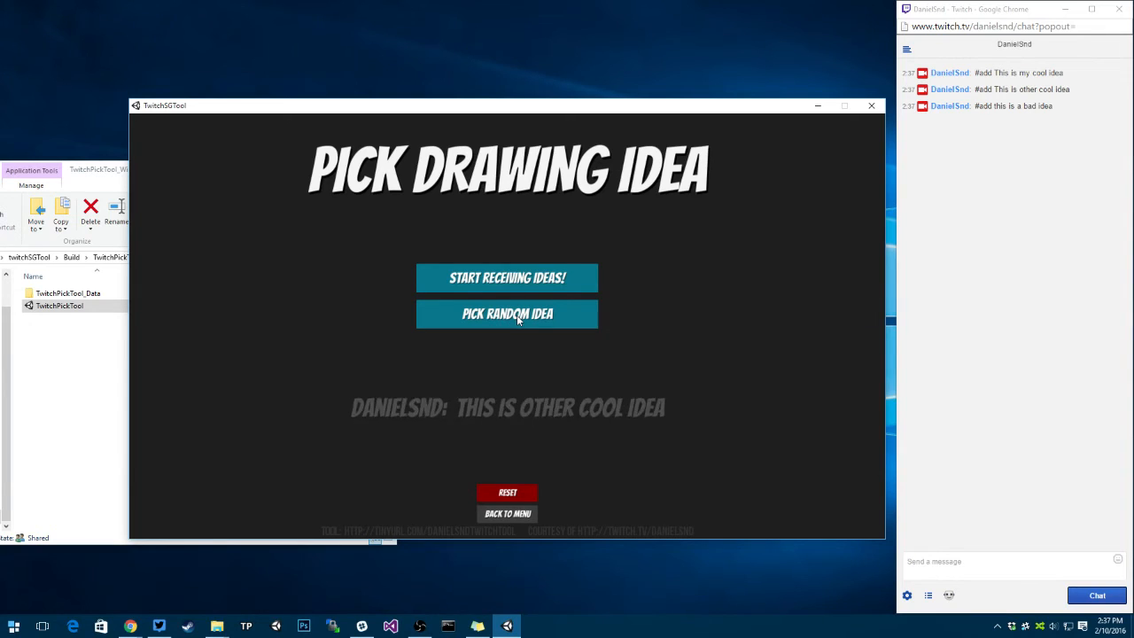
{"action": "left_click", "coordinate": [507, 313]}
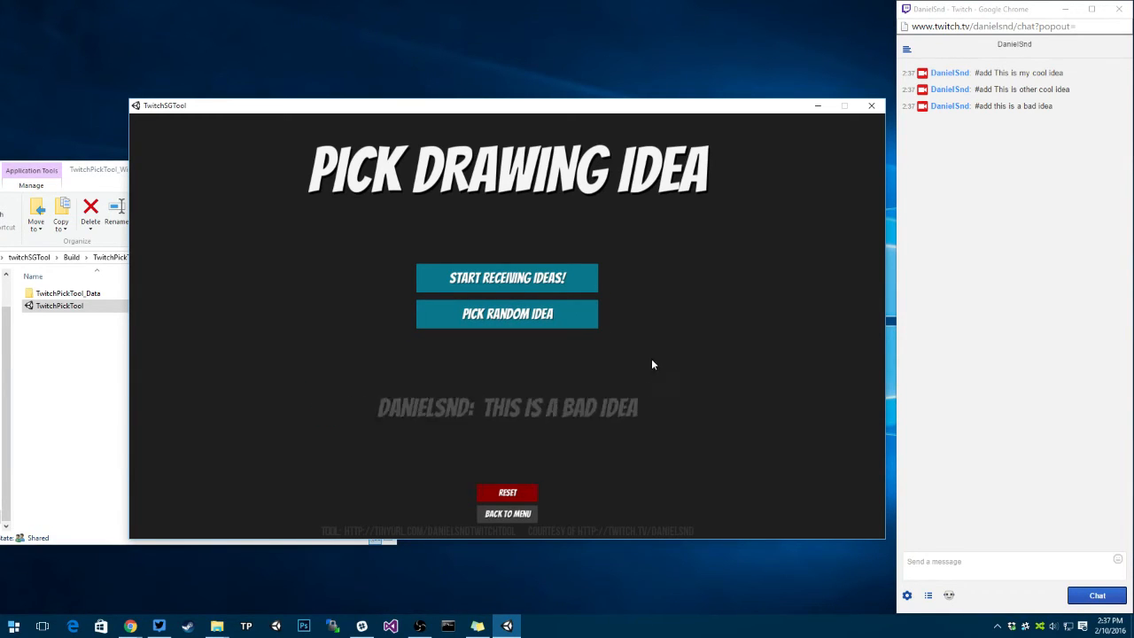
{"action": "left_click", "coordinate": [506, 314]}
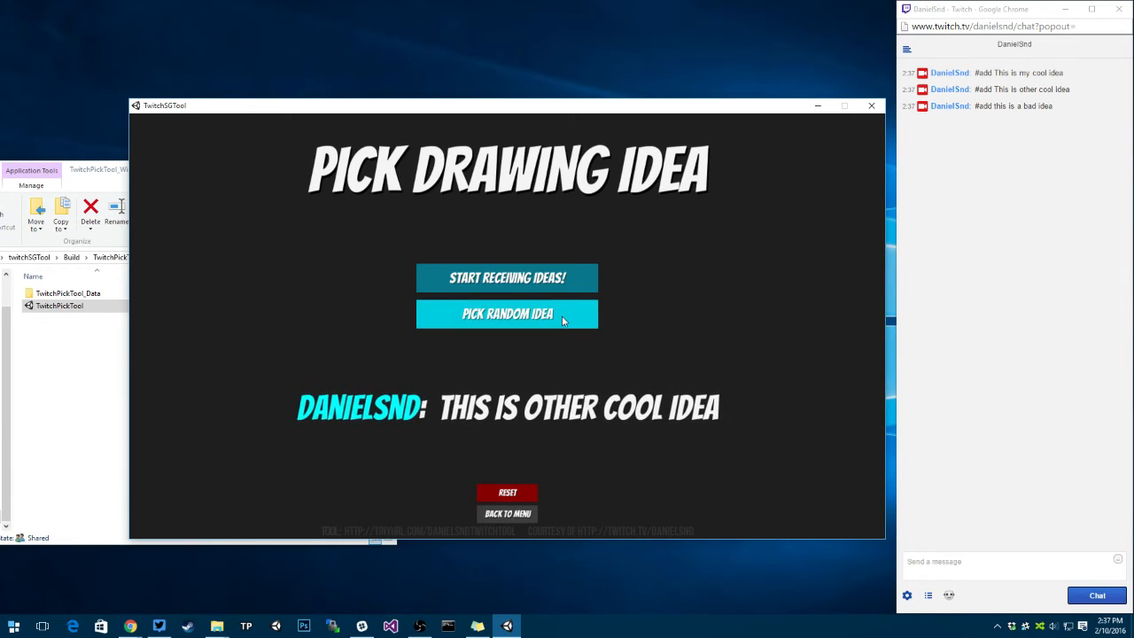
{"action": "left_click", "coordinate": [507, 313]}
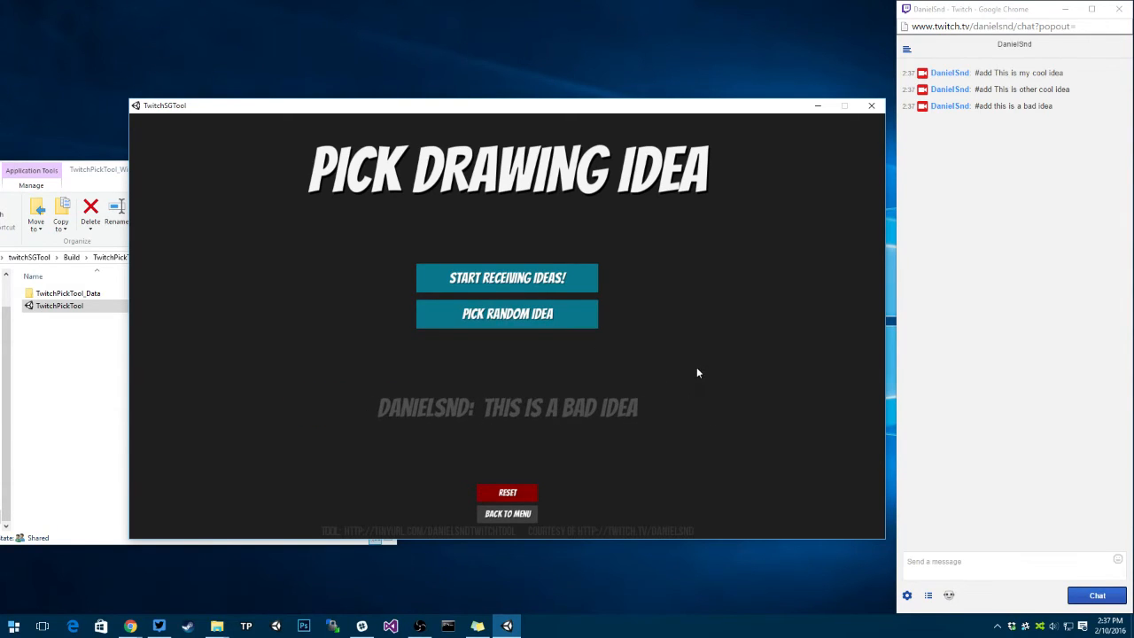
{"action": "left_click", "coordinate": [507, 313]}
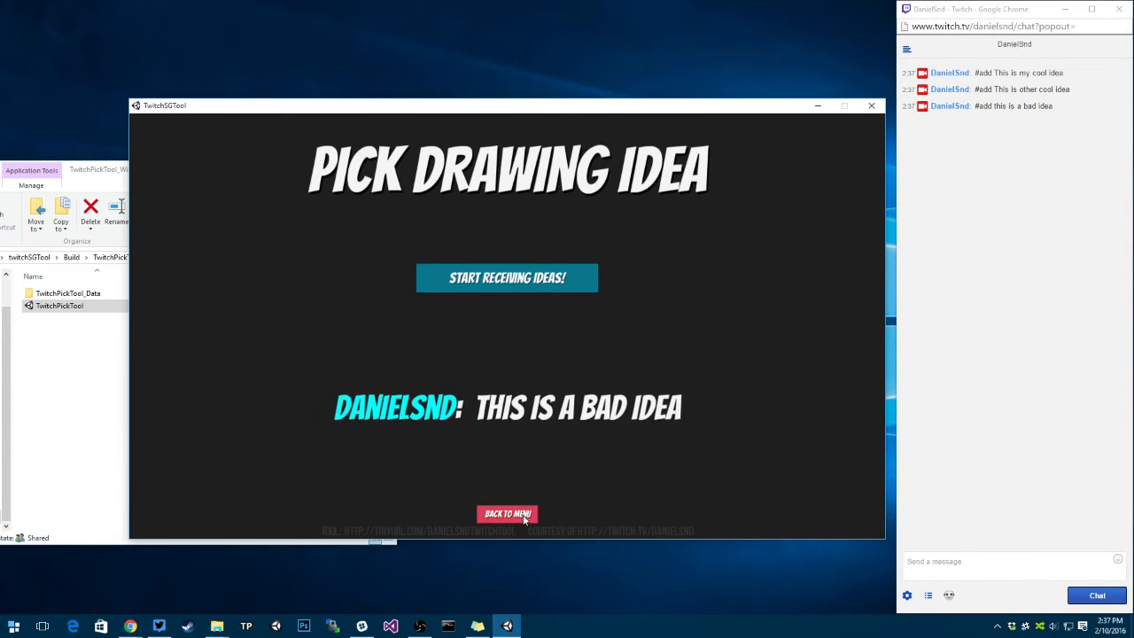
{"action": "left_click", "coordinate": [506, 513]}
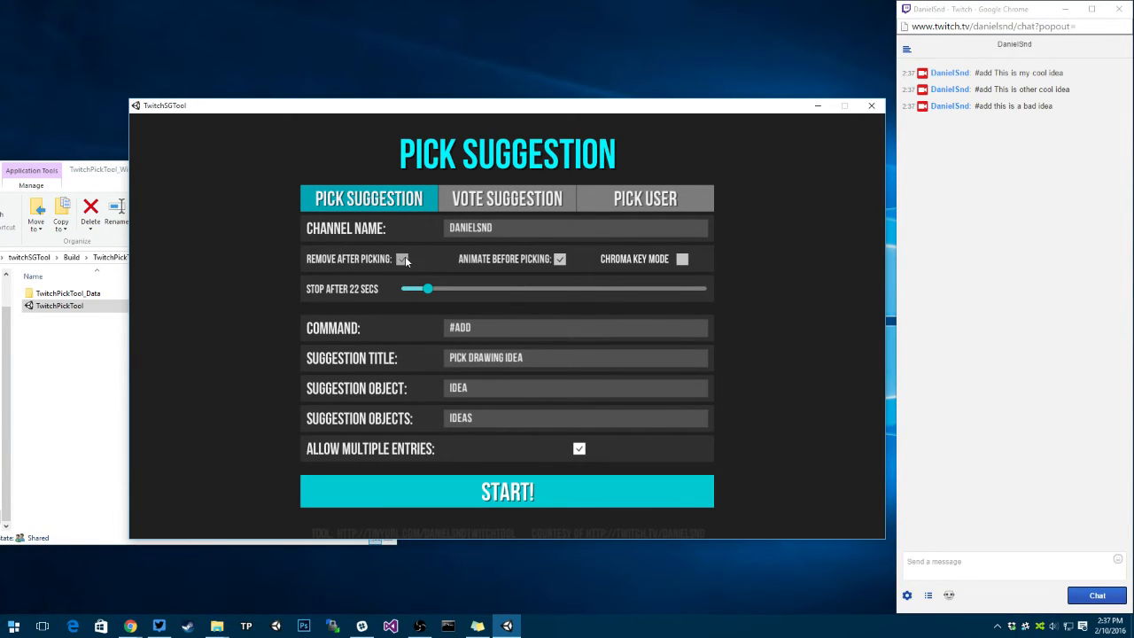
Step: Turn off 'Remove after picking' and switch to Vote Suggestion mode to edit the suggestion name
{"action": "left_click", "coordinate": [403, 259]}
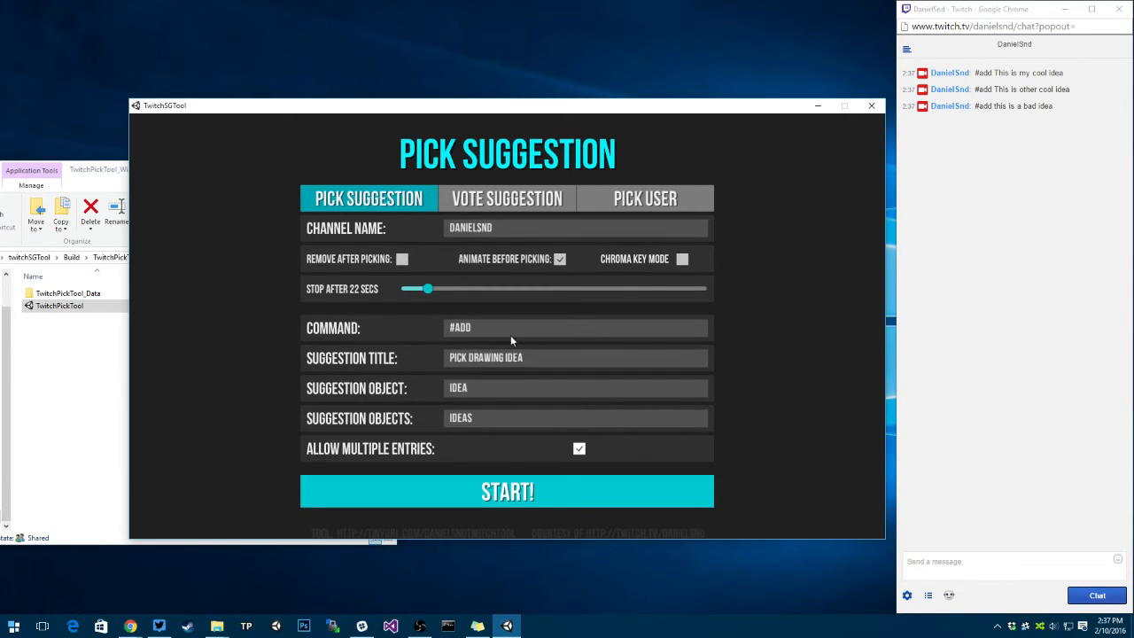
{"action": "left_click", "coordinate": [507, 197]}
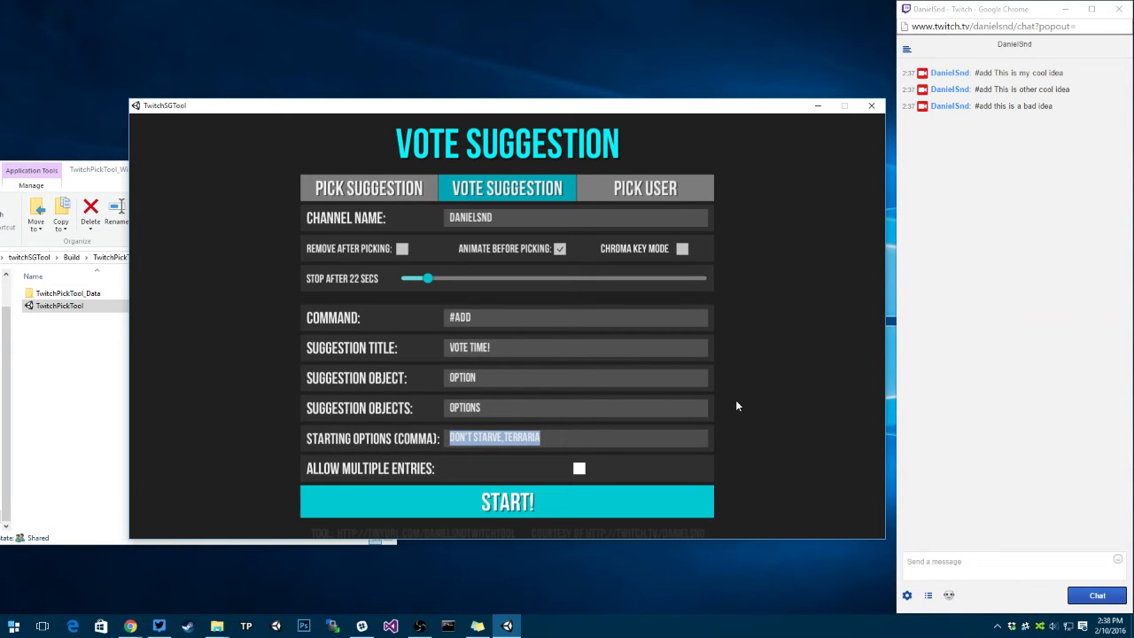
{"action": "left_click", "coordinate": [483, 444]}
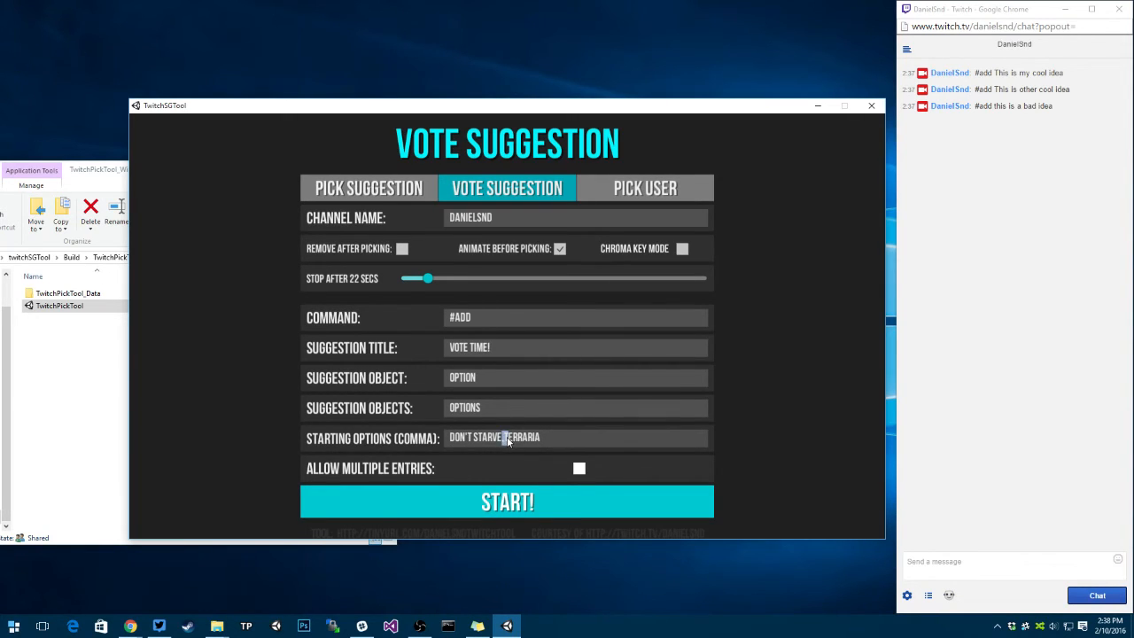
Step: Make the vote about GAMES titled 'VOTE ON THE NEXT GAME!' with removal after picking and multiple entries allowed
{"action": "type", "text": "GAME"}
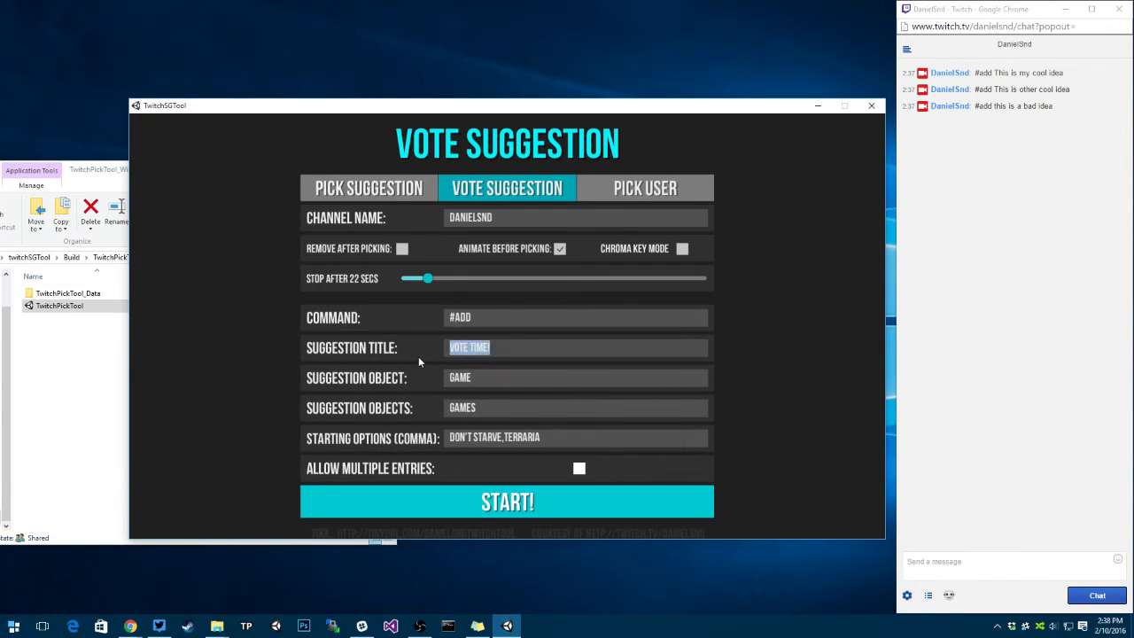
{"action": "type", "text": "VOTE ON THE NEXT GAME"}
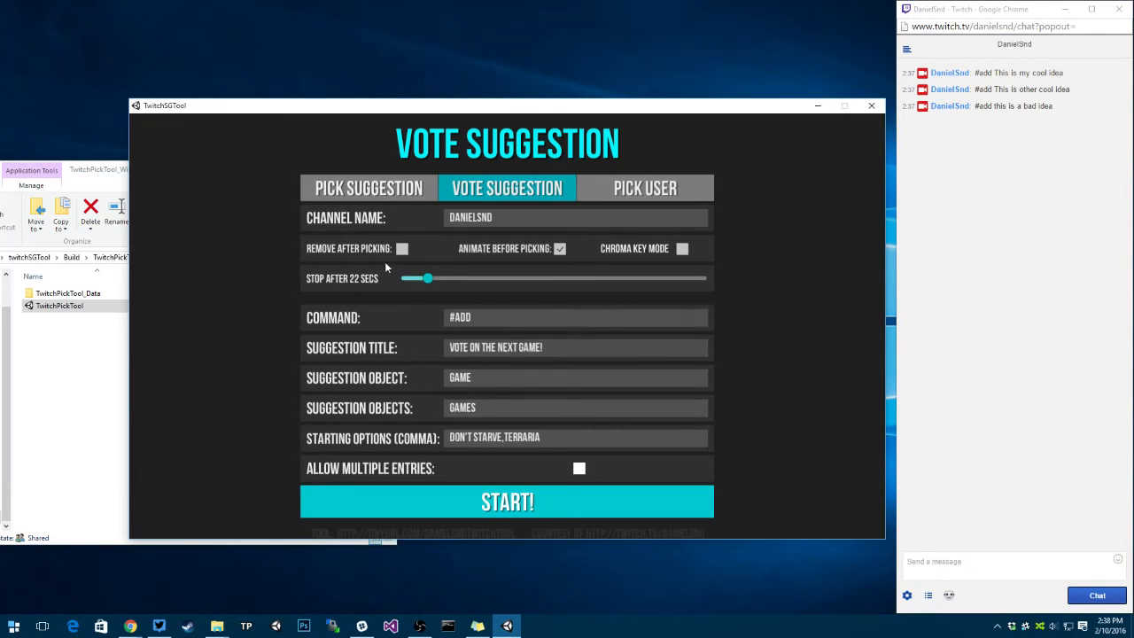
{"action": "left_click", "coordinate": [401, 248]}
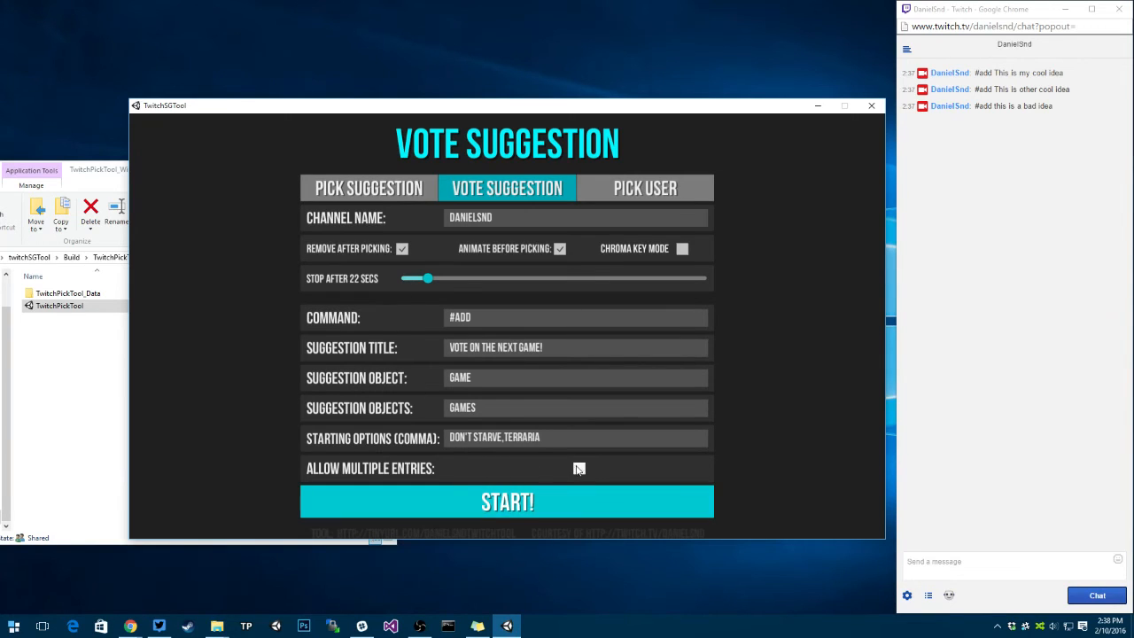
{"action": "left_click", "coordinate": [577, 467]}
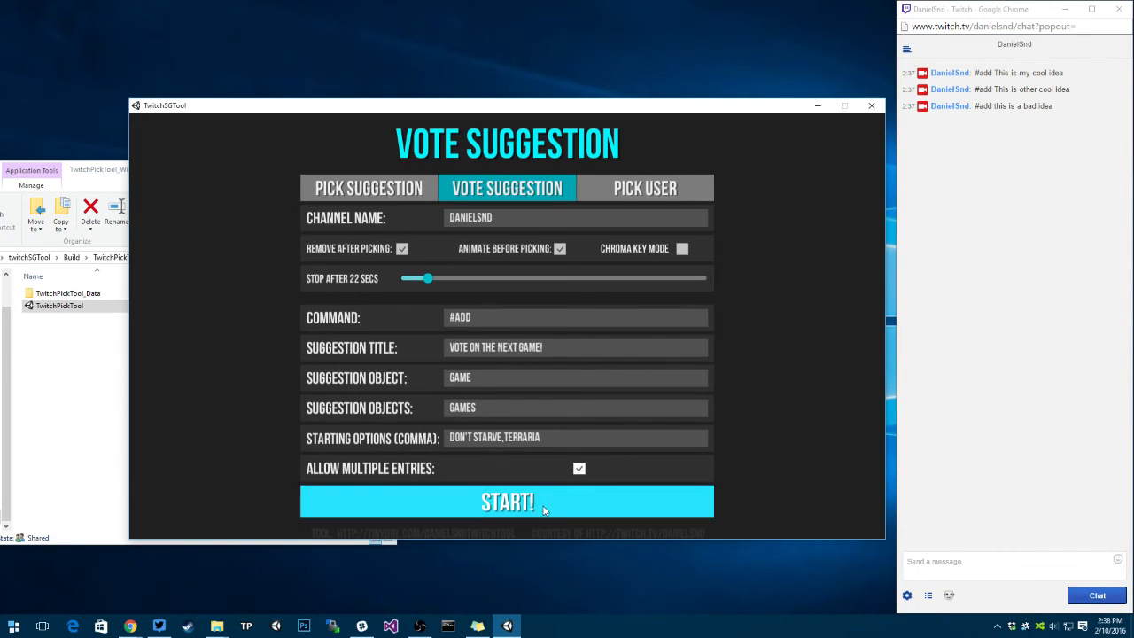
Step: Start collecting game suggestions and post #add entries until three games are received
{"action": "left_click", "coordinate": [508, 502]}
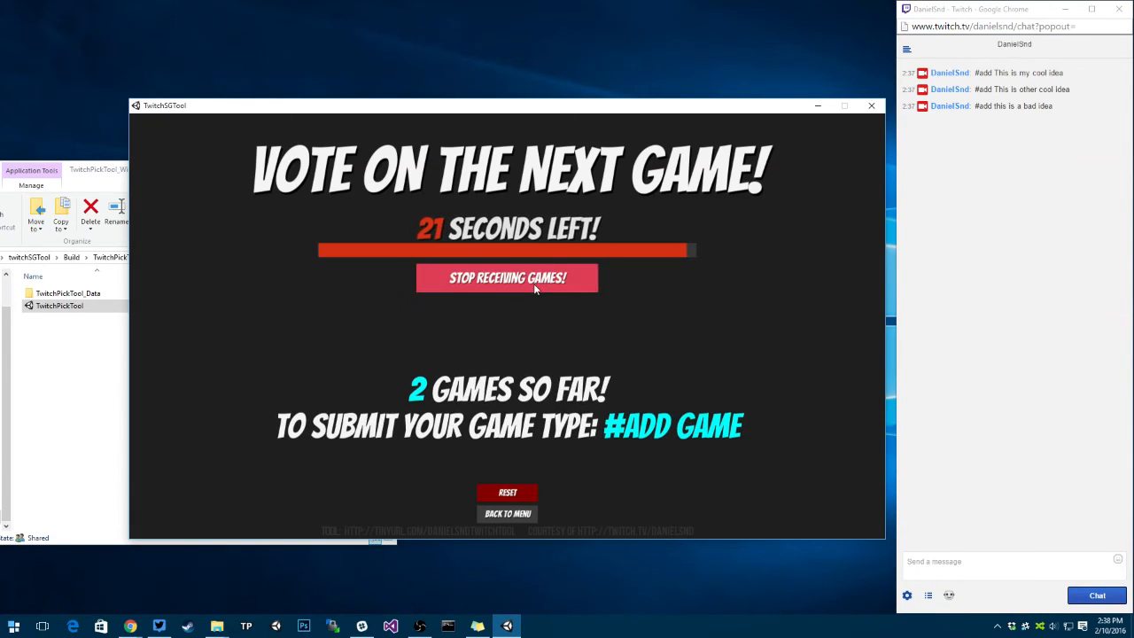
{"action": "type", "text": "#add"}
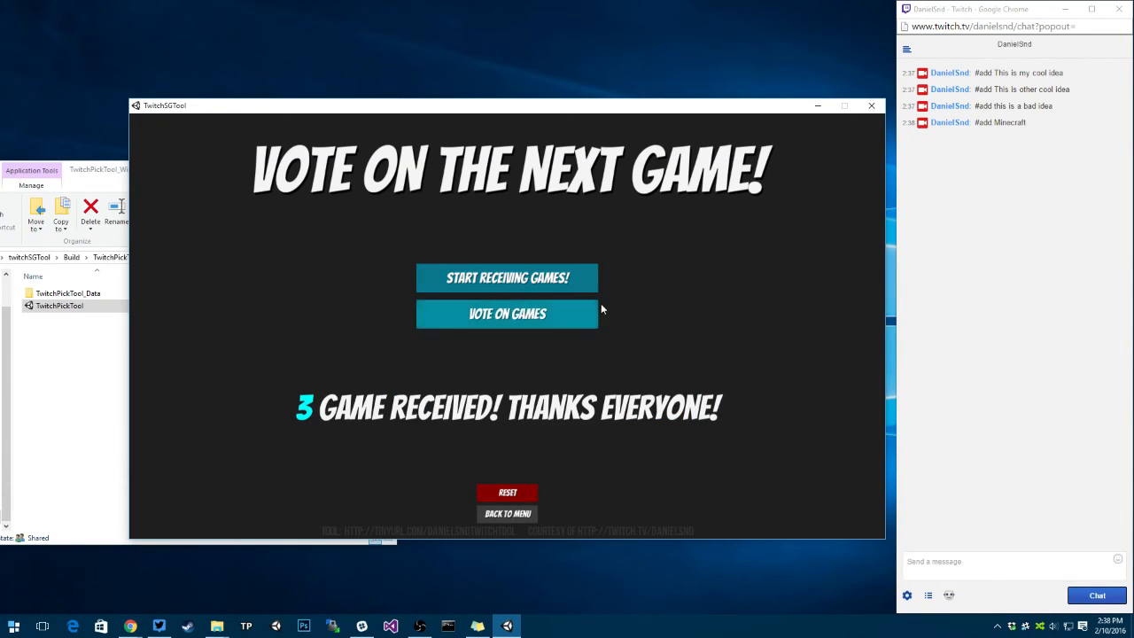
Step: Vote on the games, sending #removevote 2 for Minecraft and #vote 1 for Terraria in chat
{"action": "left_click", "coordinate": [507, 314]}
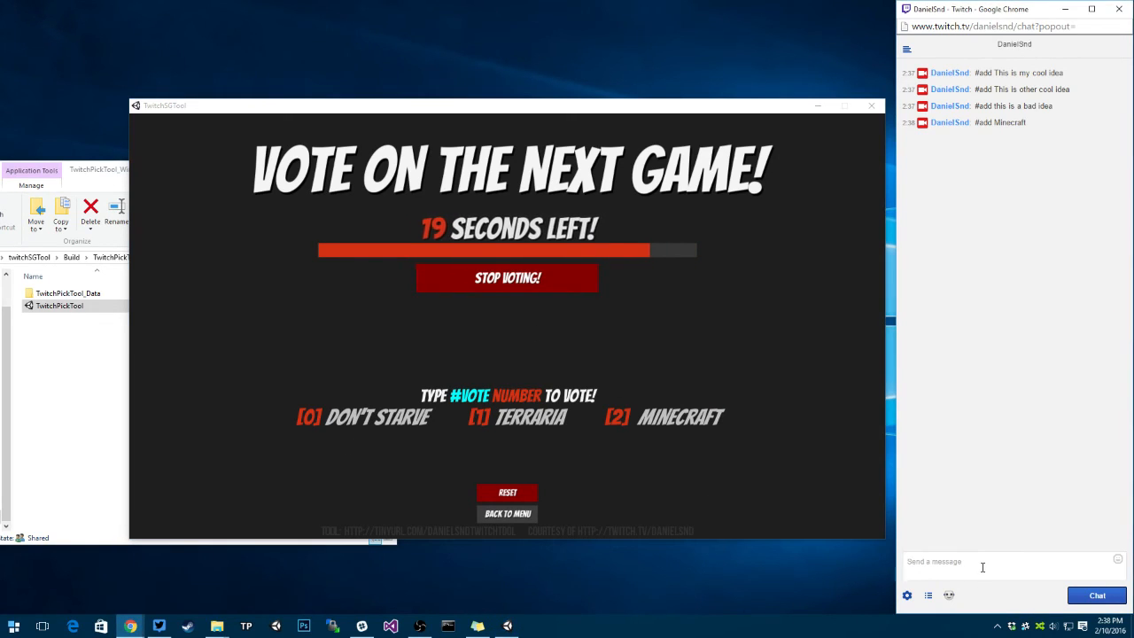
{"action": "type", "text": "#remov"}
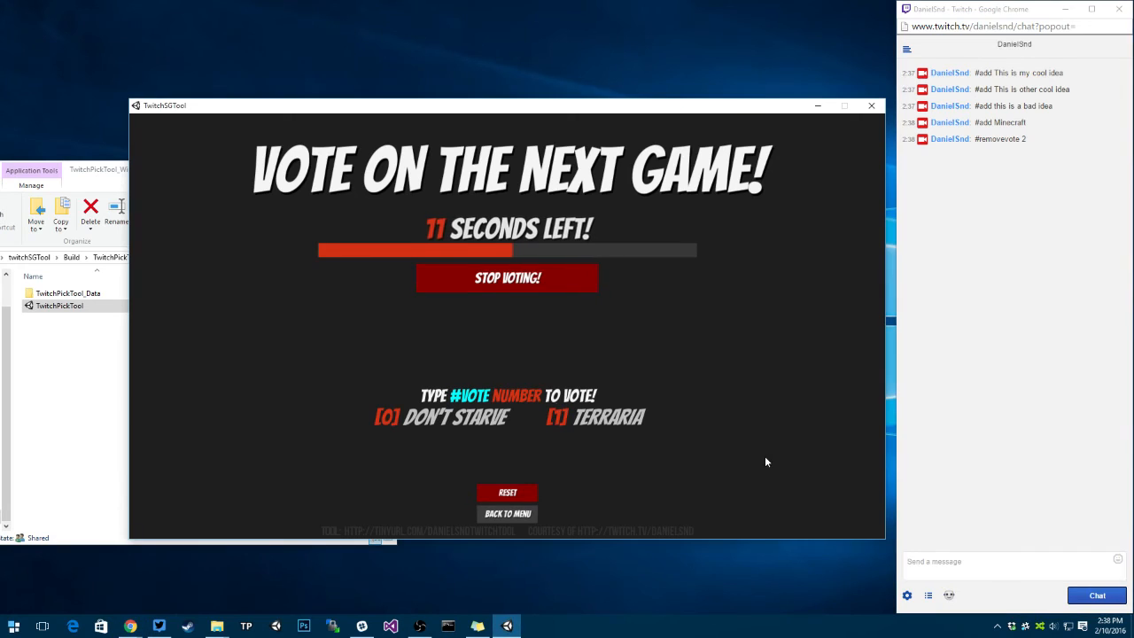
{"action": "type", "text": "#v"}
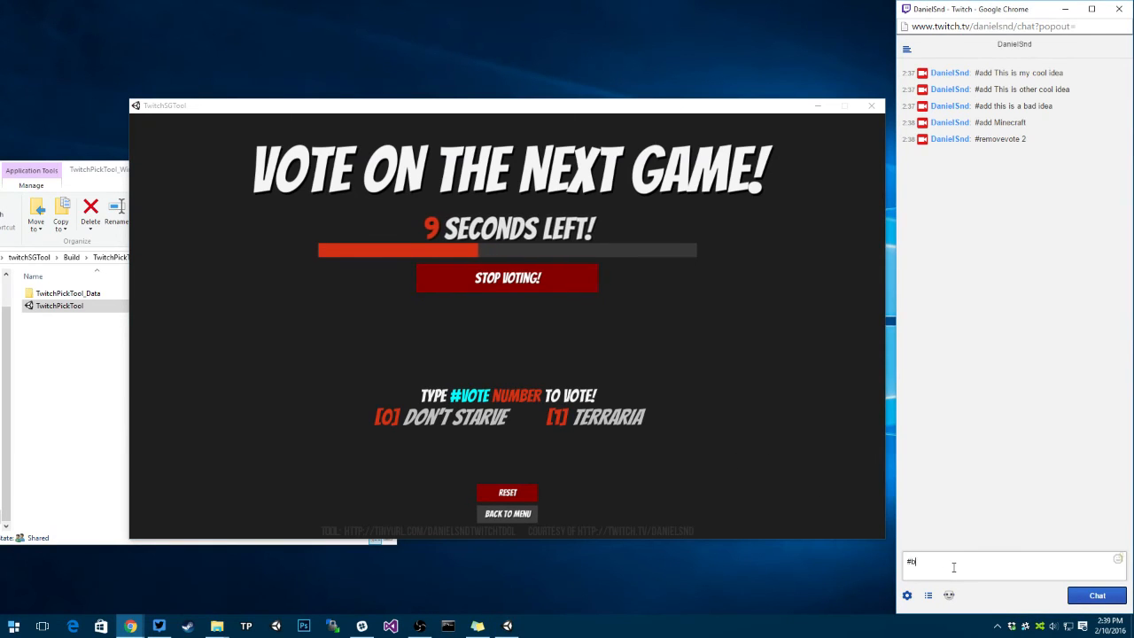
{"action": "key", "text": "Enter"}
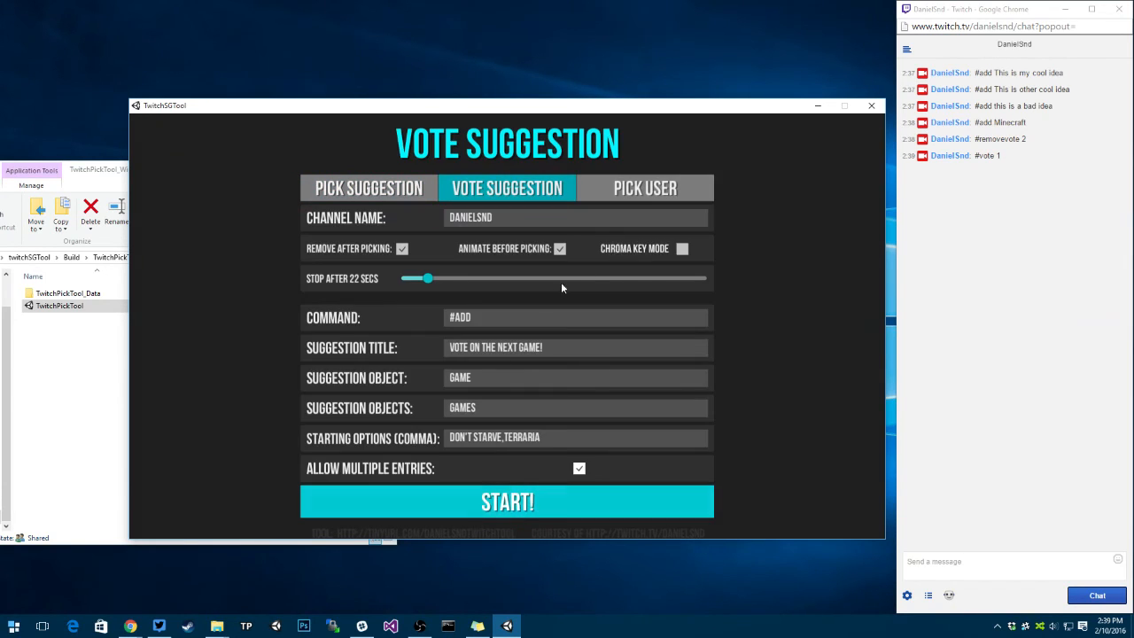
Step: Set Pick User join command to #PICKME with a 13-second timer and start the giveaway
{"action": "left_click", "coordinate": [644, 187]}
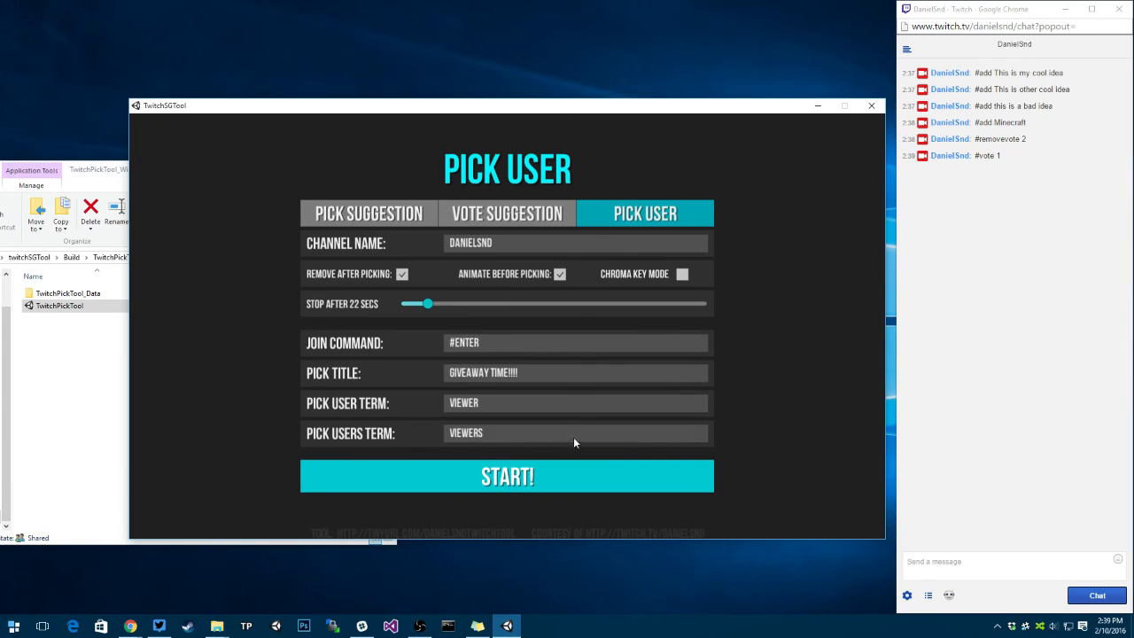
{"action": "type", "text": "#PICKME"}
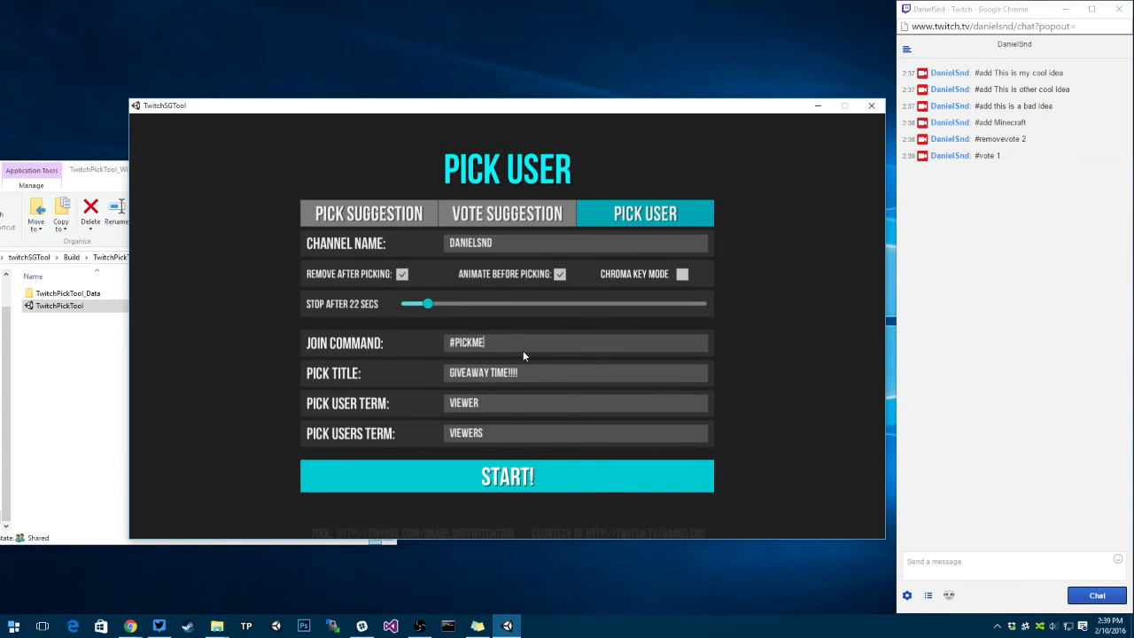
{"action": "left_click_drag", "start_coordinate": [429, 303], "coordinate": [418, 303]}
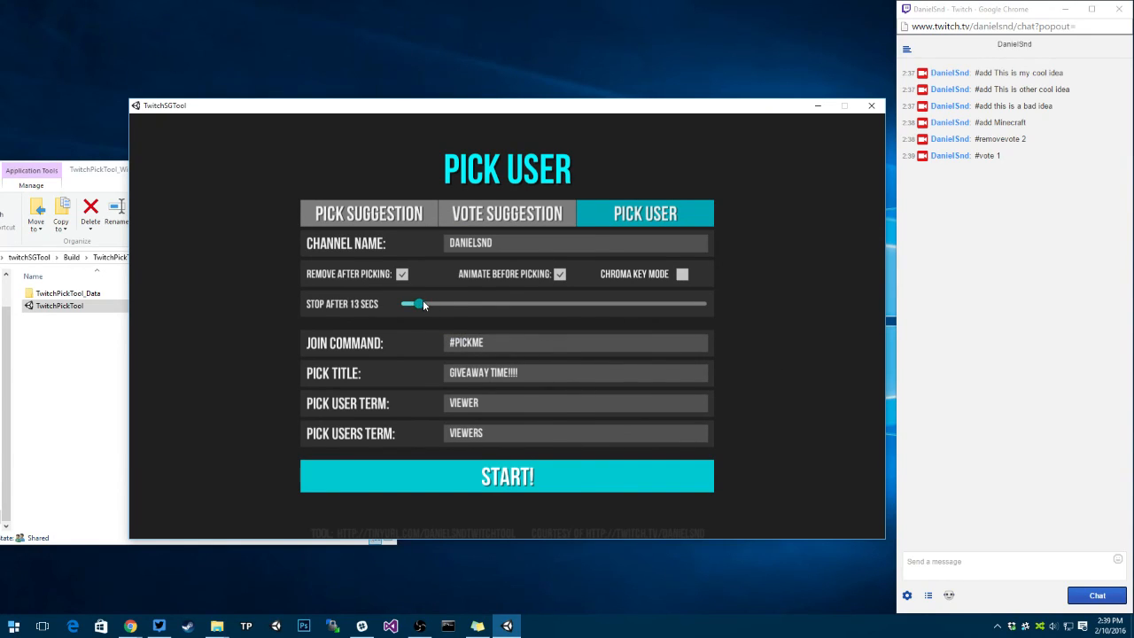
{"action": "left_click", "coordinate": [507, 475]}
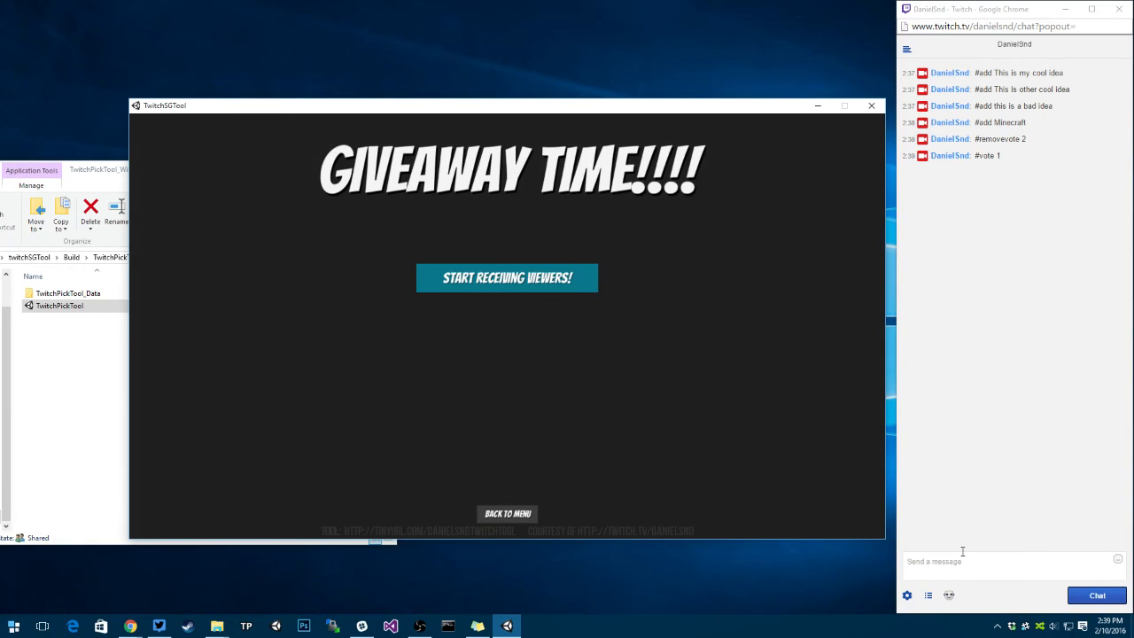
{"action": "left_click", "coordinate": [506, 277]}
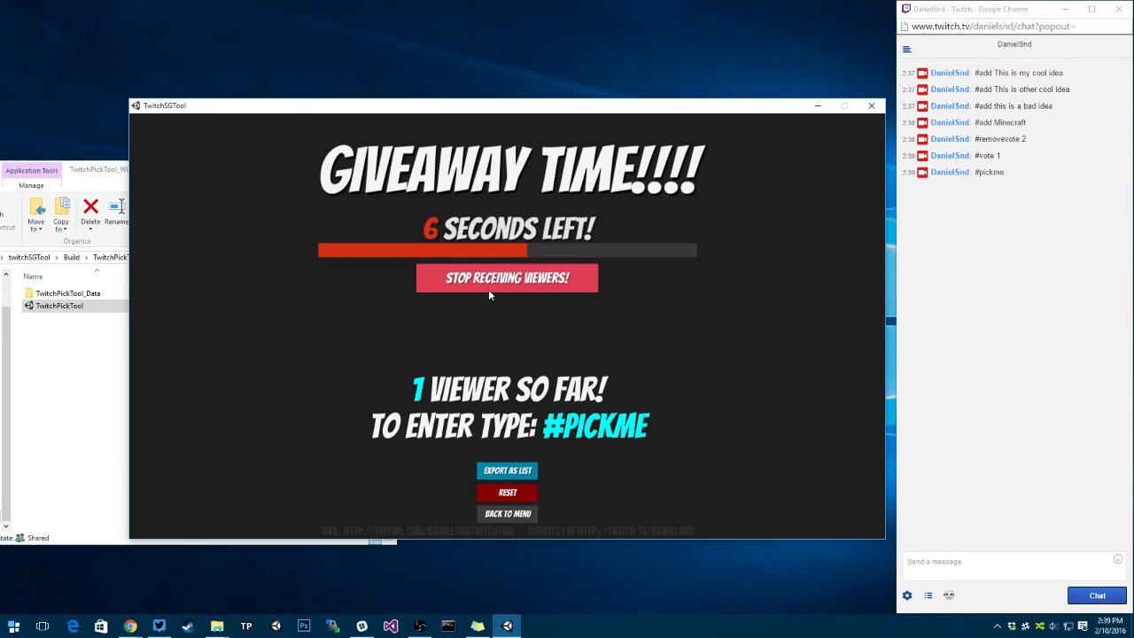
{"action": "left_click", "coordinate": [507, 277]}
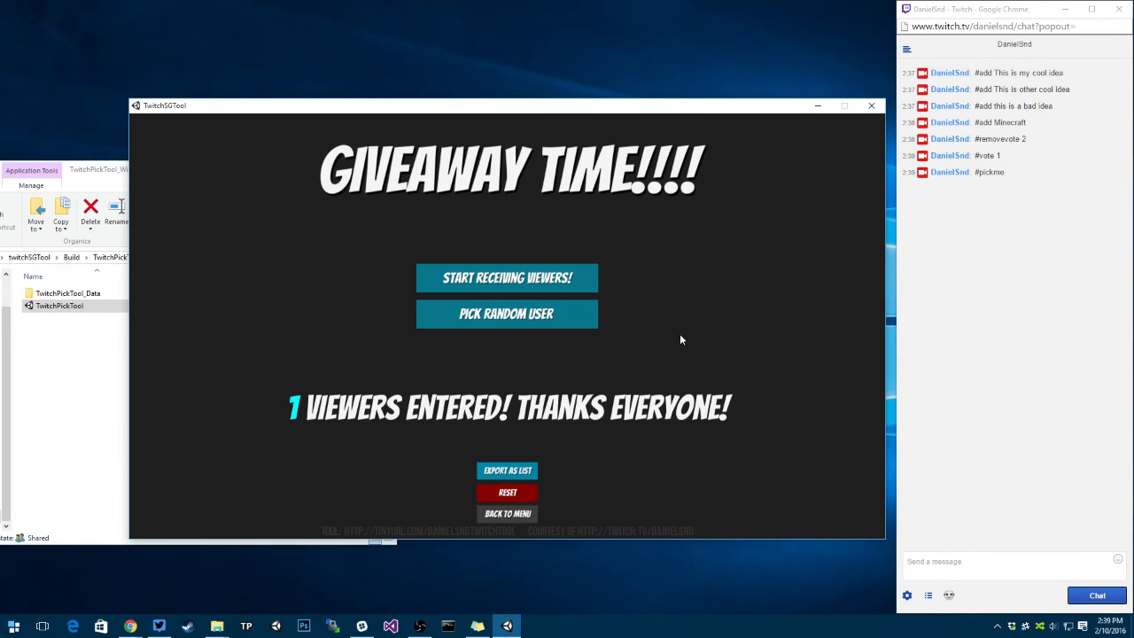
{"action": "left_click", "coordinate": [506, 313]}
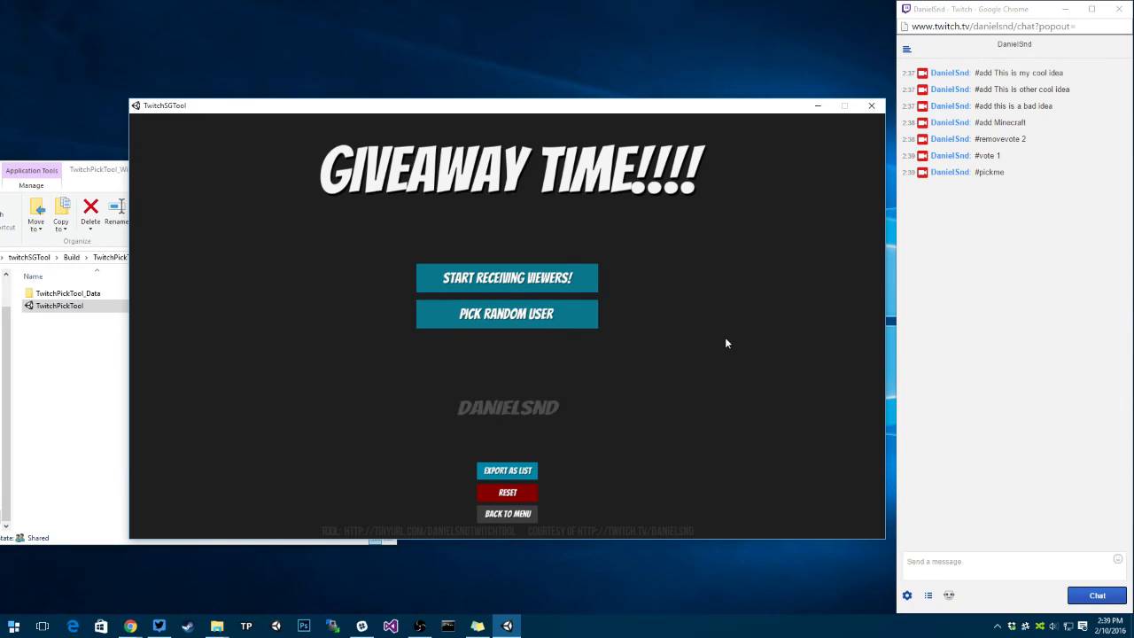
{"action": "left_click", "coordinate": [506, 313]}
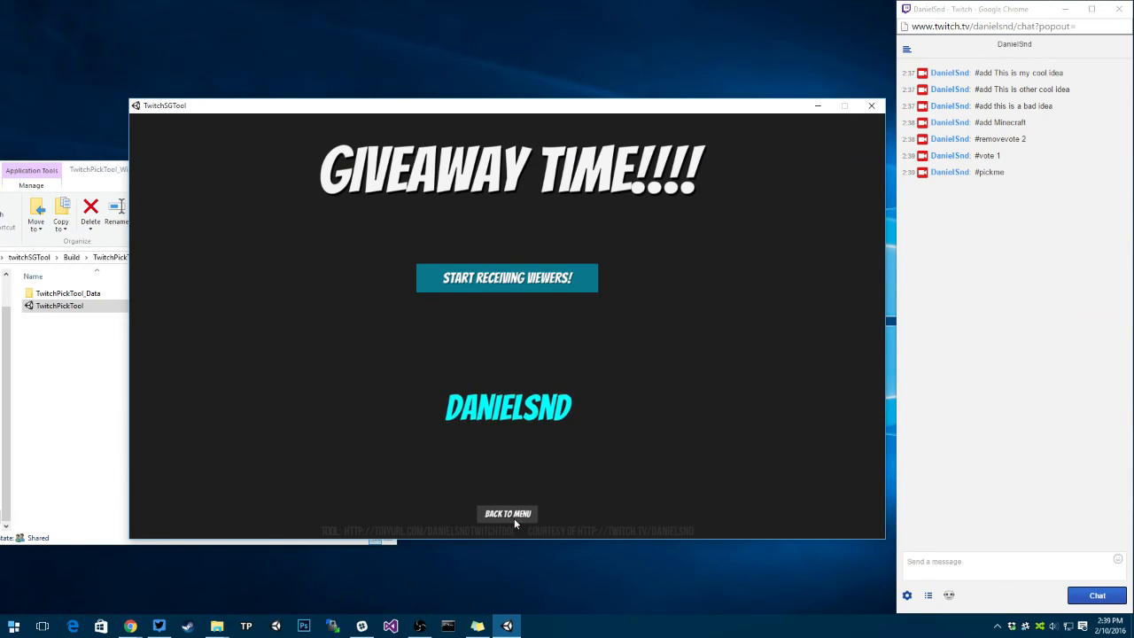
{"action": "left_click", "coordinate": [506, 513]}
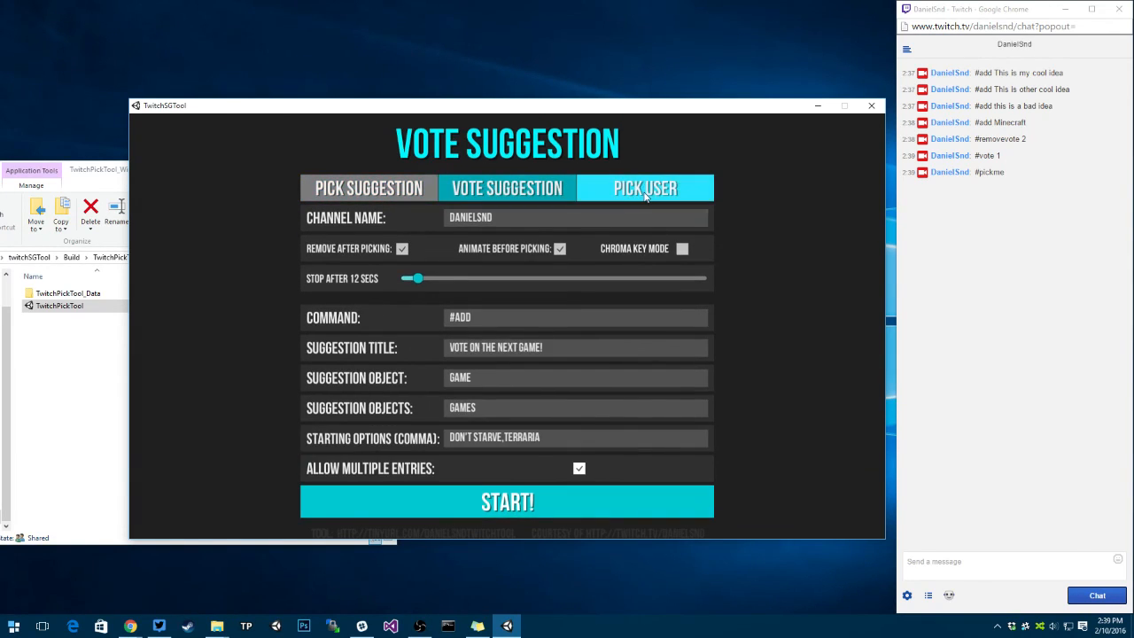
Step: Return to the Pick User settings with join command #PICKME and a 12-second stop timer
{"action": "left_click", "coordinate": [644, 187]}
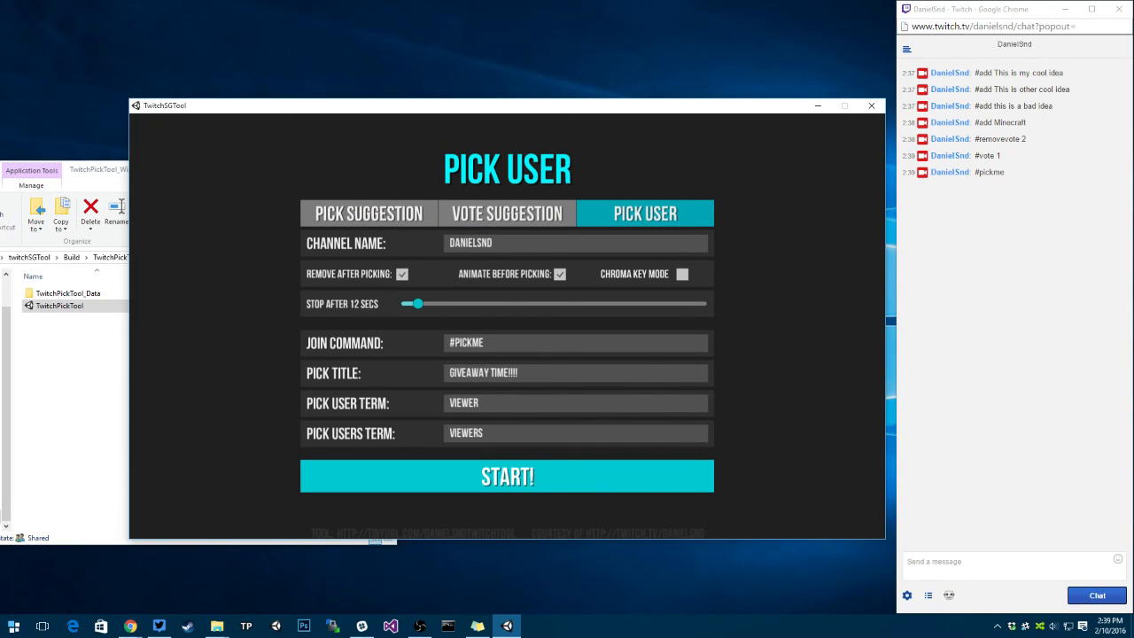